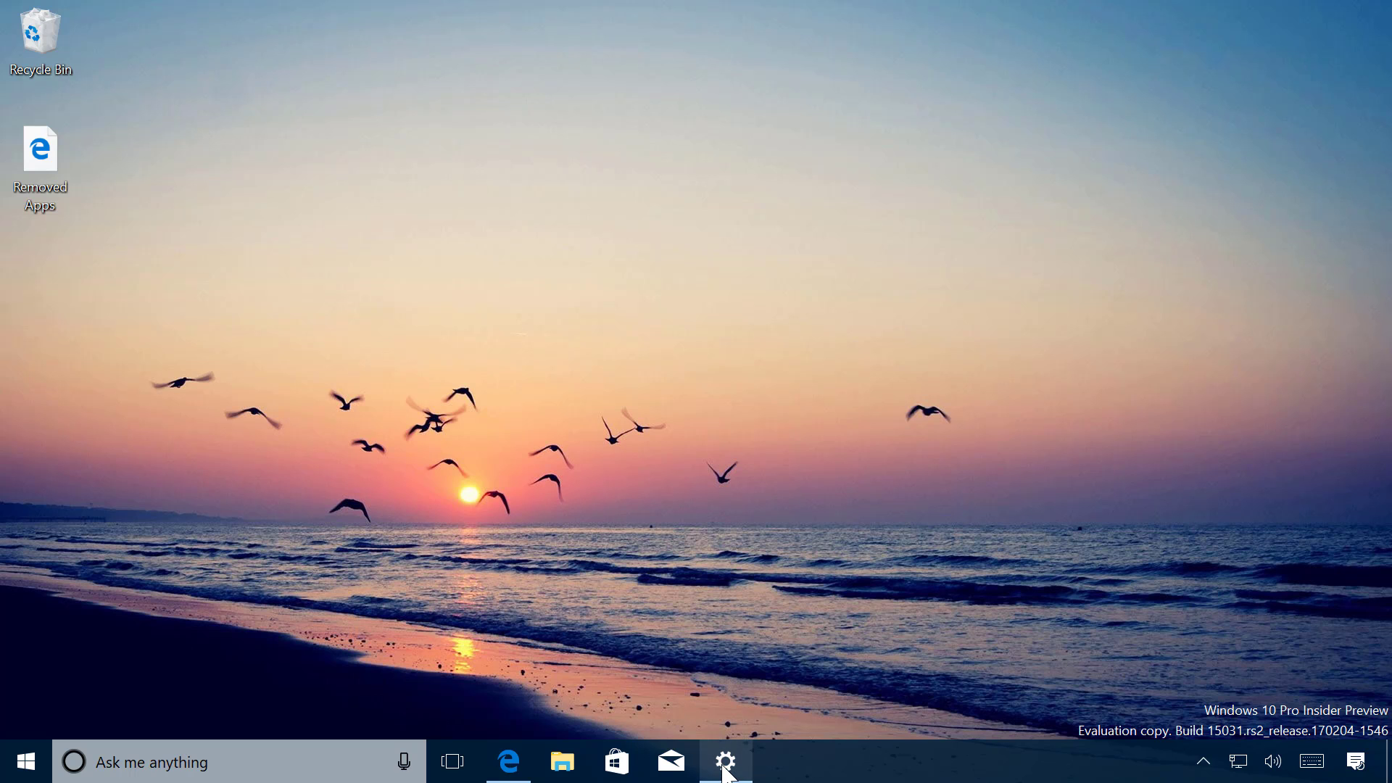
Step: Minimize Settings and open the Cortana 'Ask me anything' search panel
left_click(724, 761)
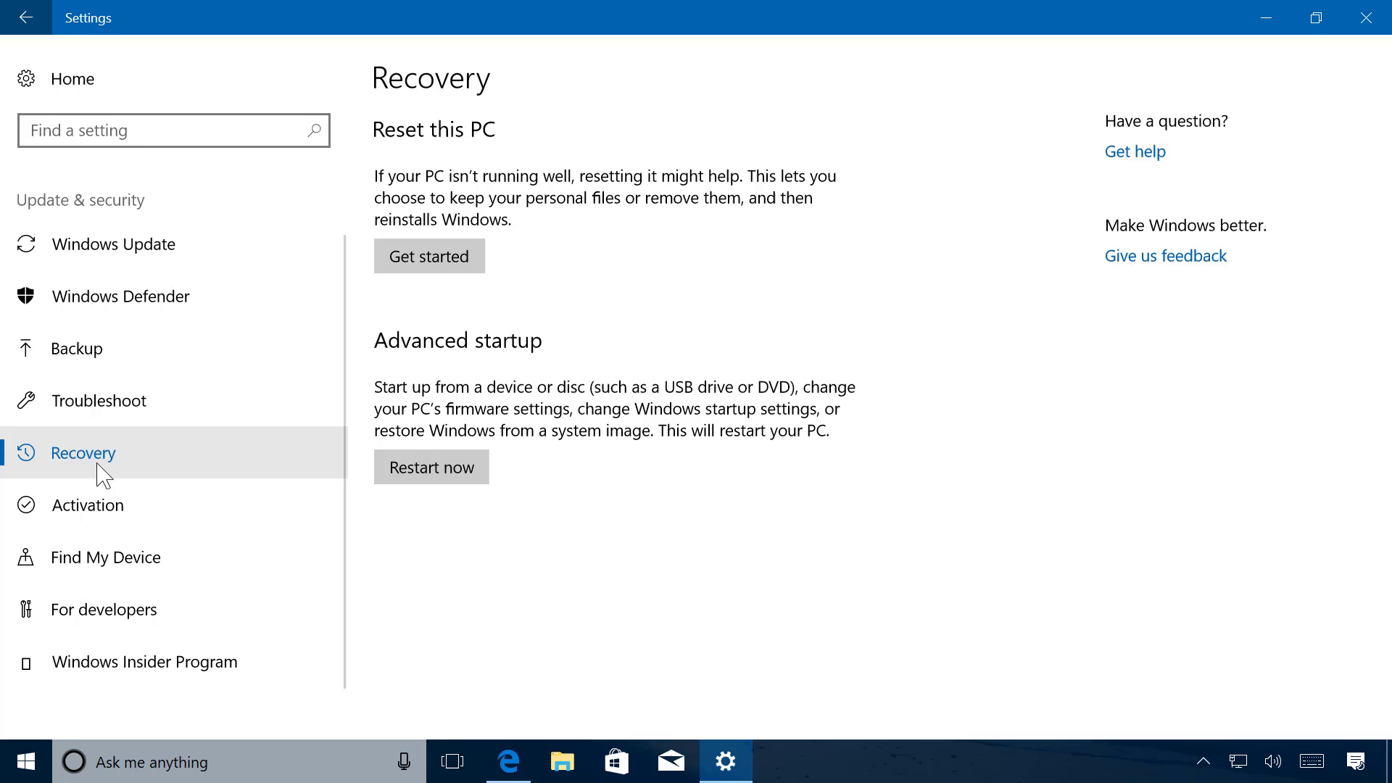
left_click(1265, 18)
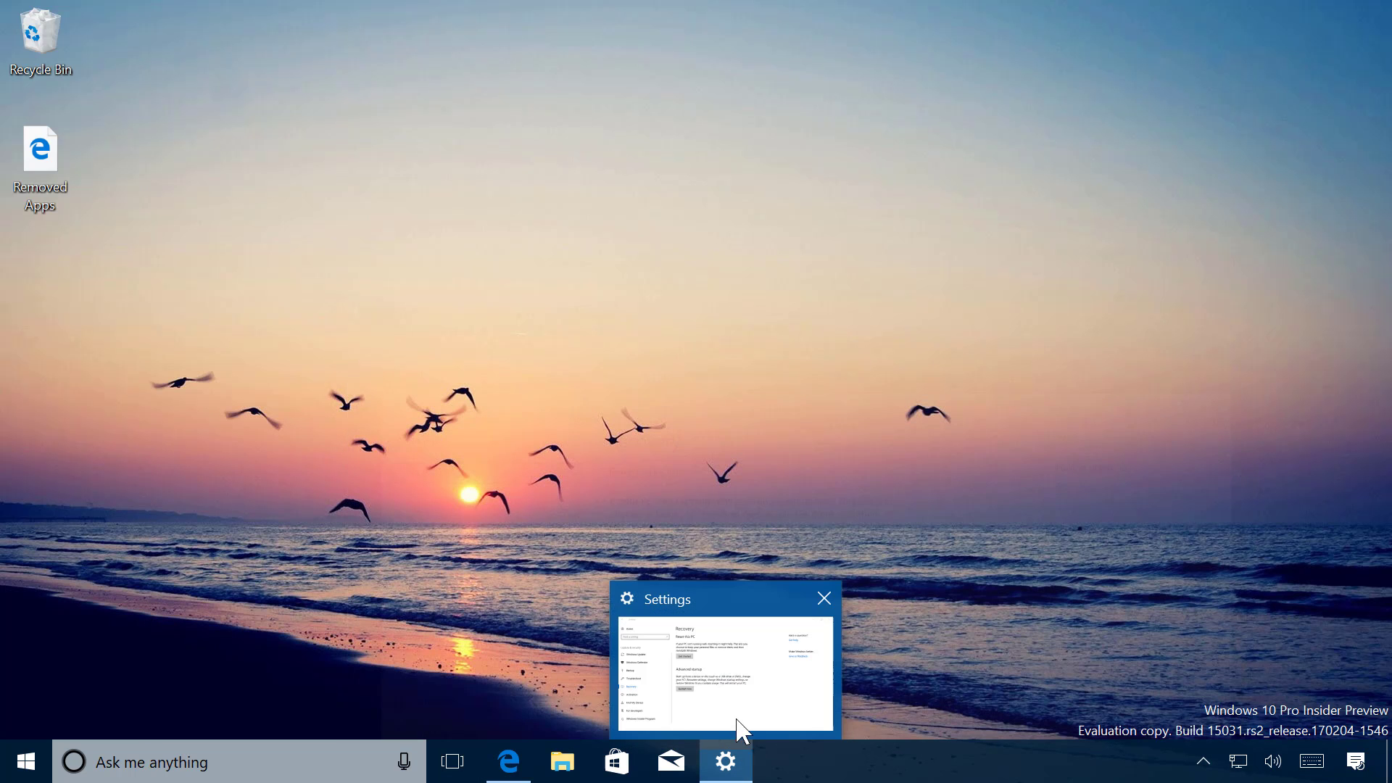
left_click(822, 598)
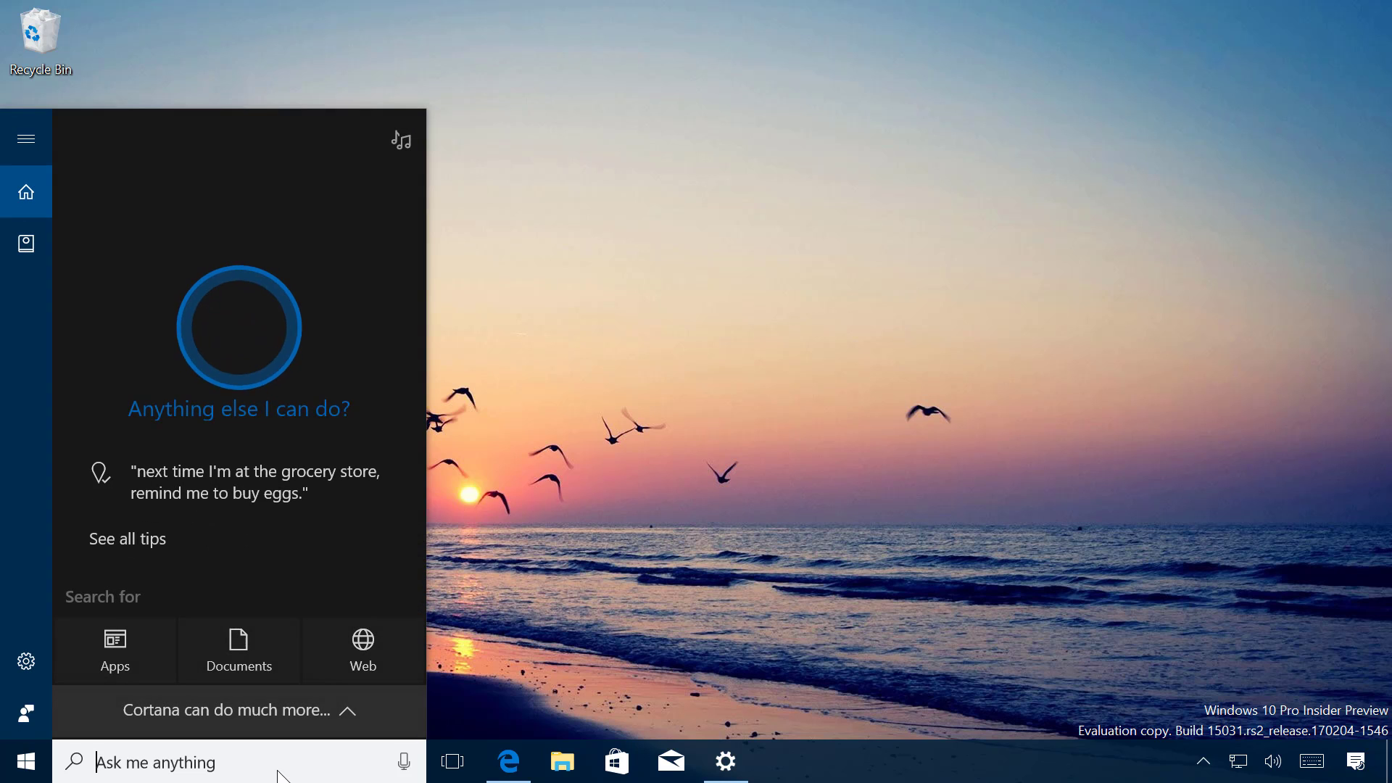
Step: Search Cortana for 'defender' and launch Windows Defender Security Center
type("defend")
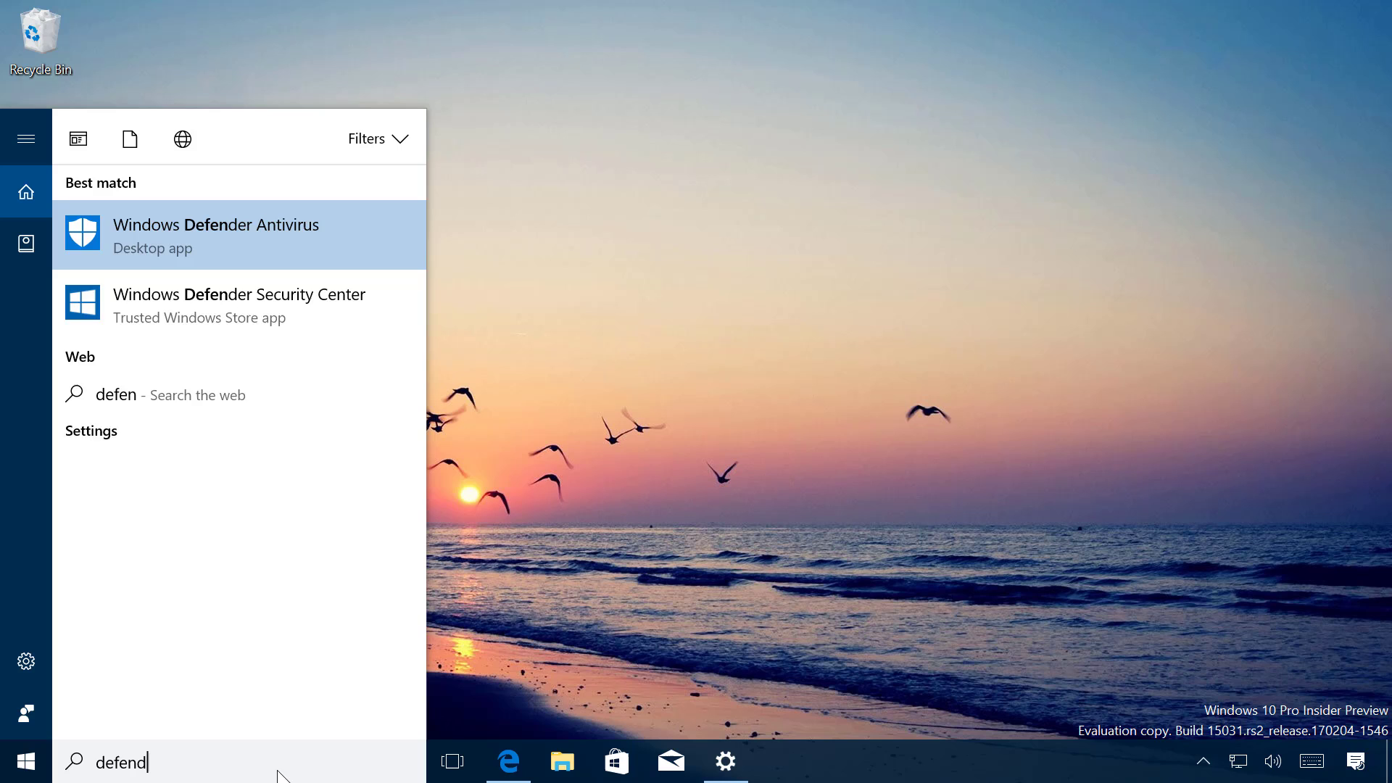
type("er")
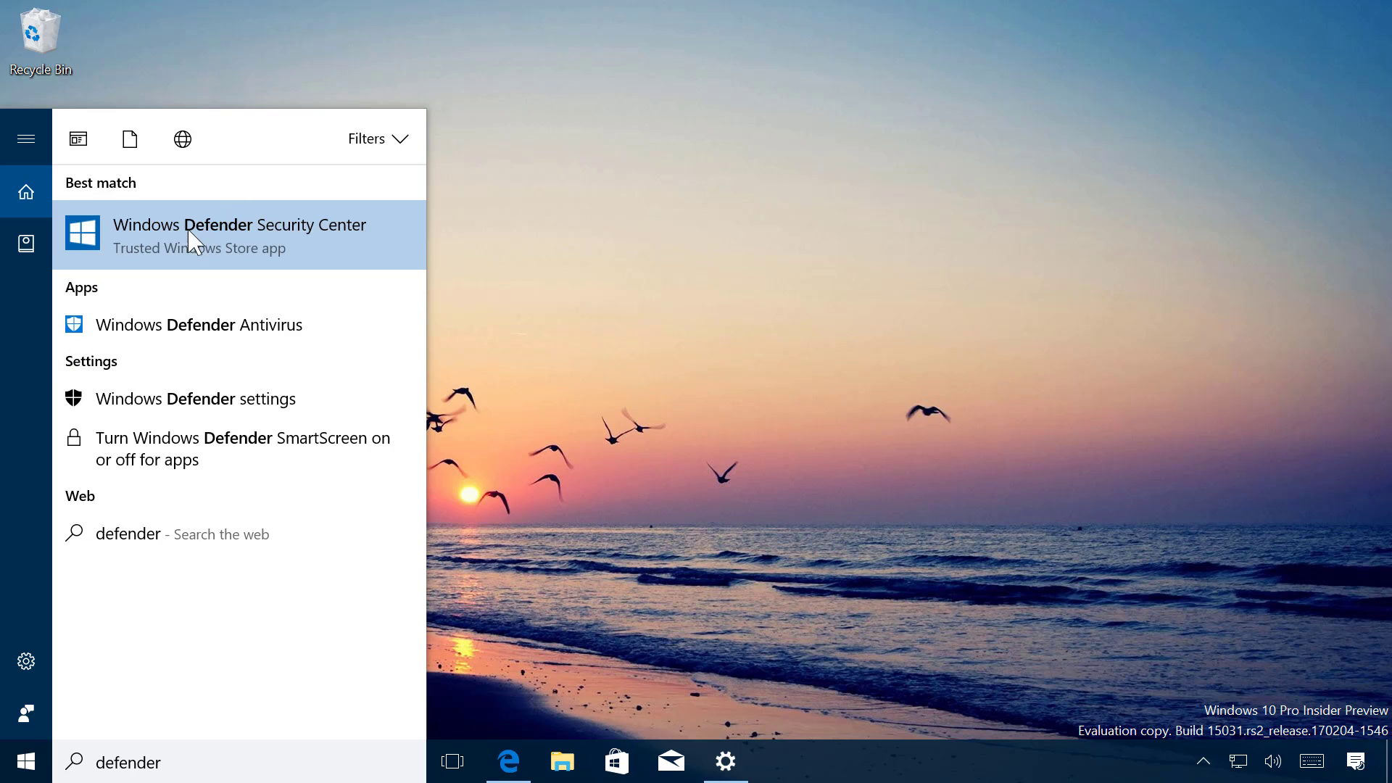
mouse_move(174, 254)
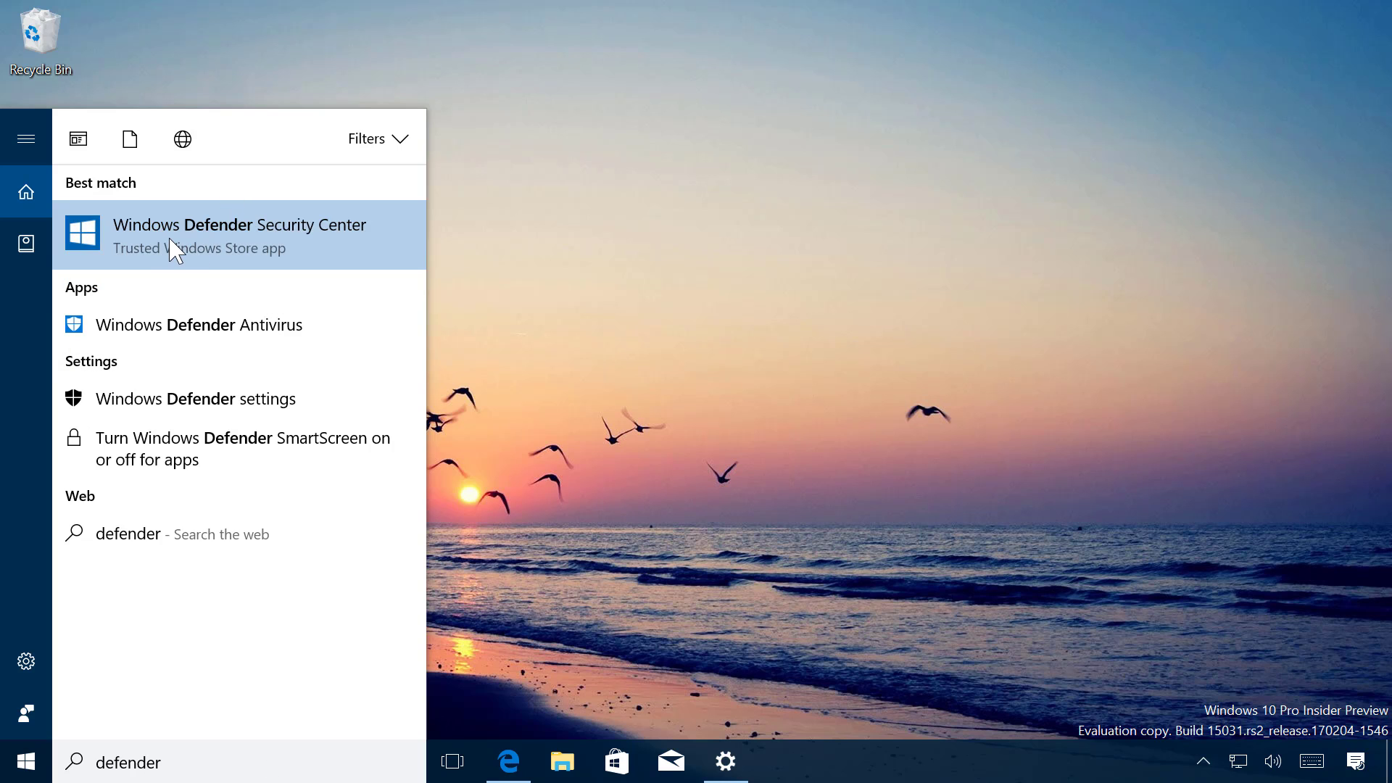
left_click(239, 235)
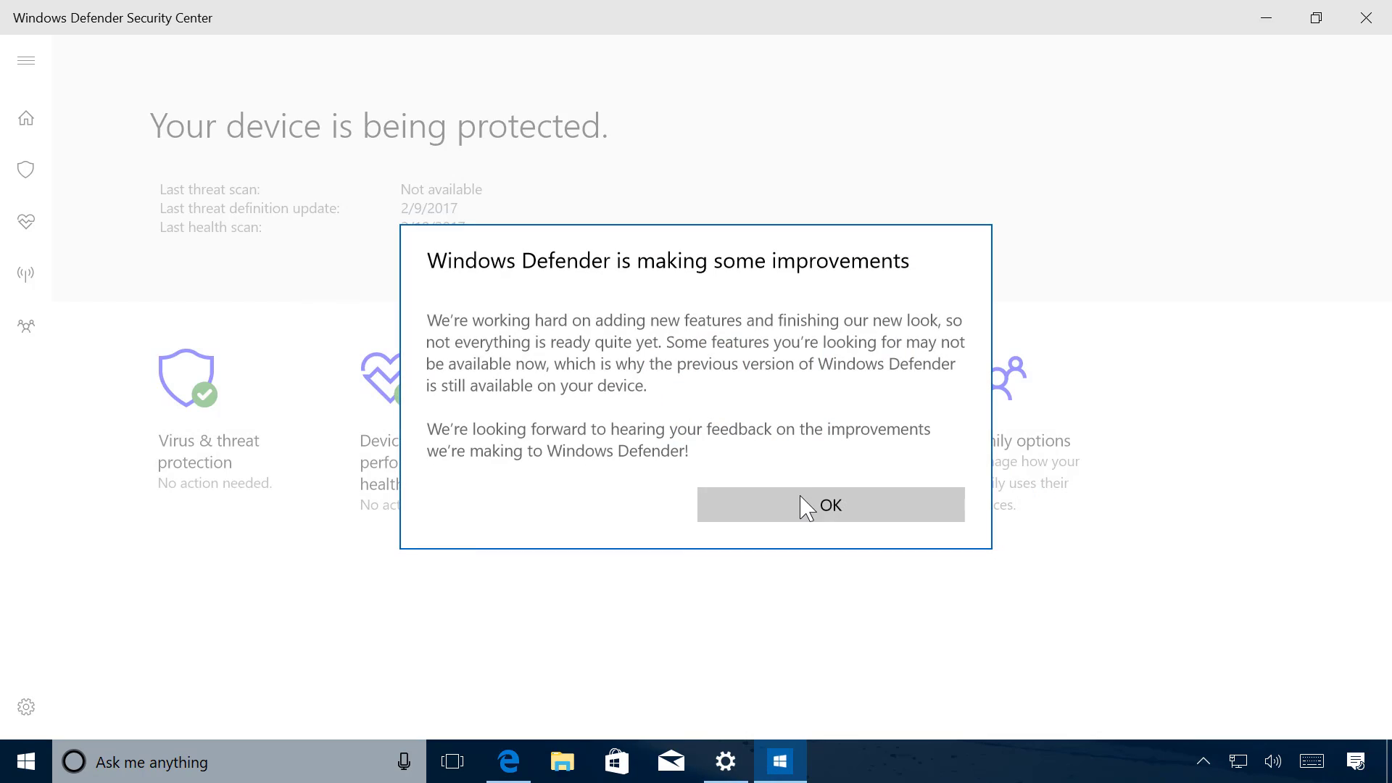
Step: Dismiss the notice, go to Device performance & health, and open Fresh start's Additional info
left_click(830, 505)
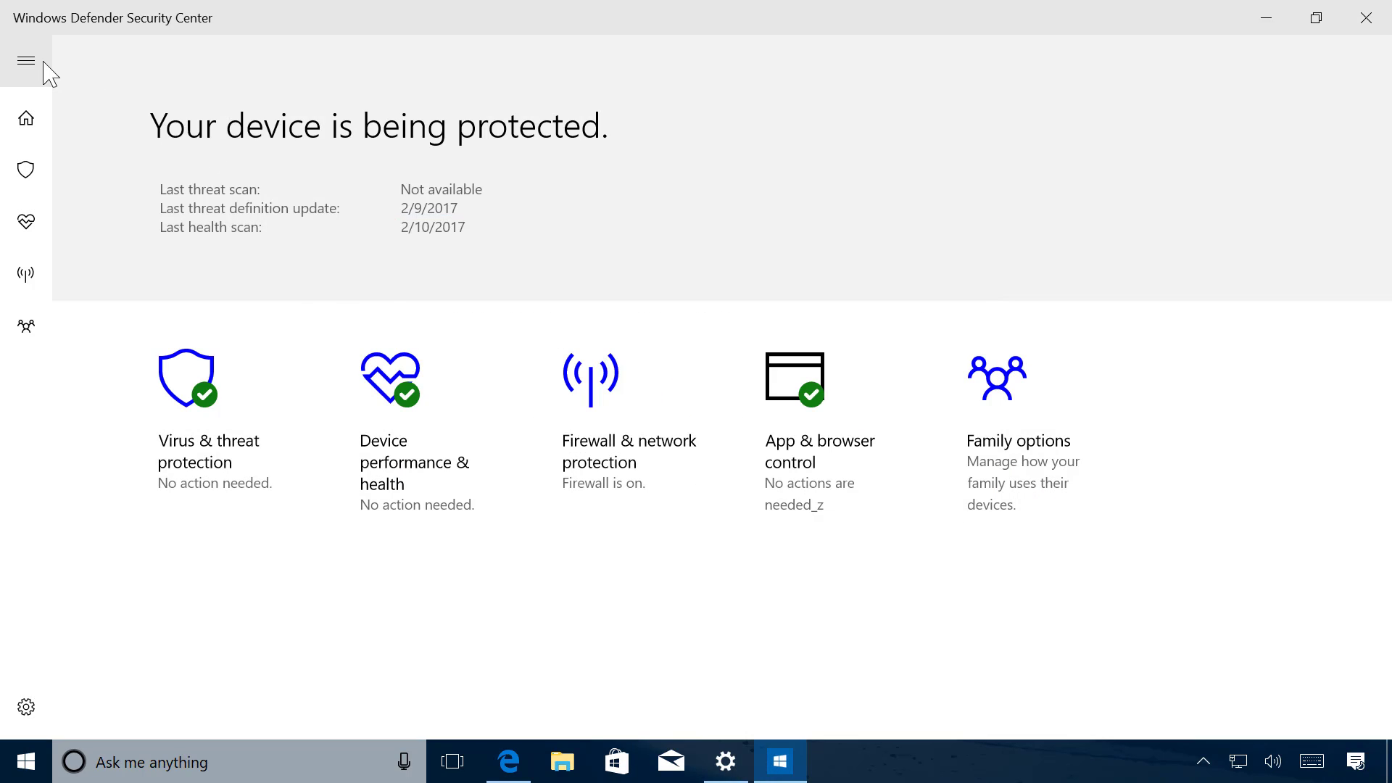
mouse_move(26, 60)
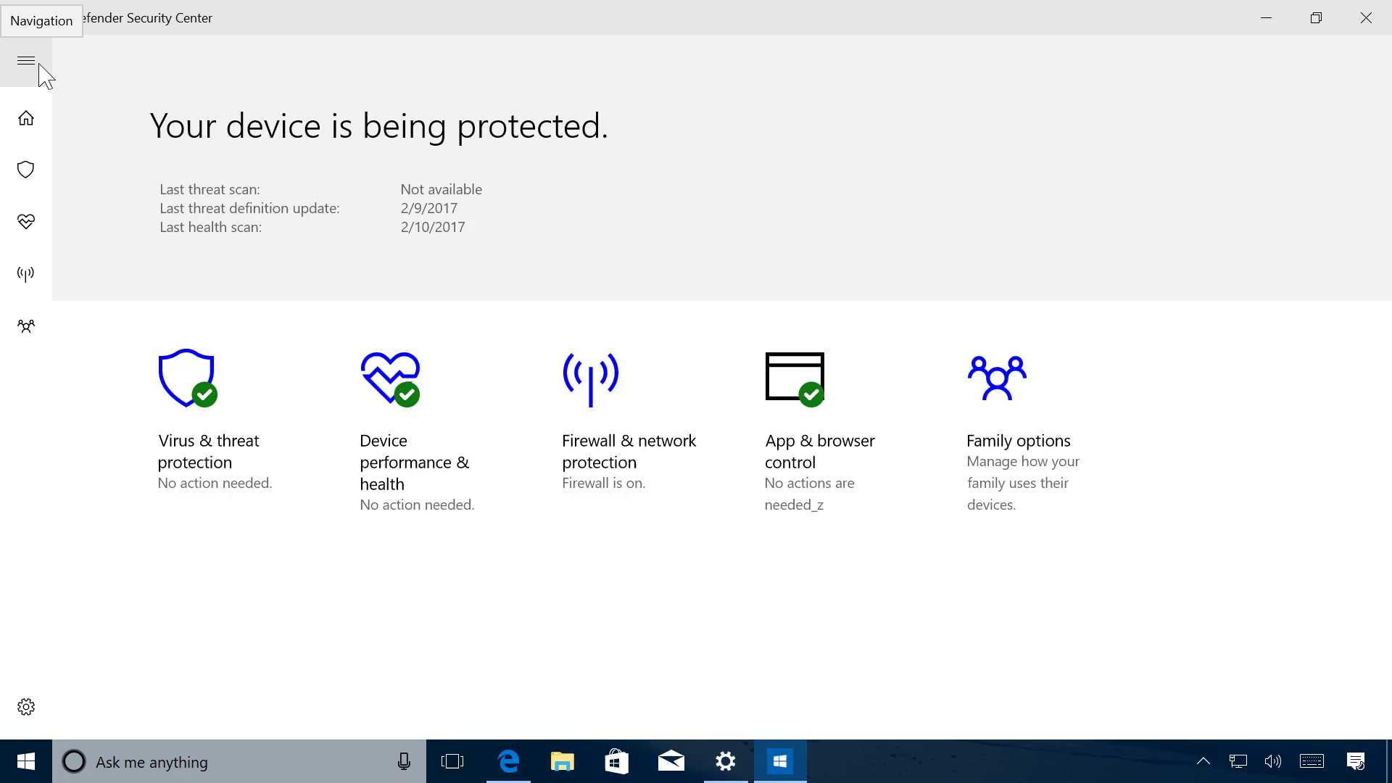
left_click(26, 61)
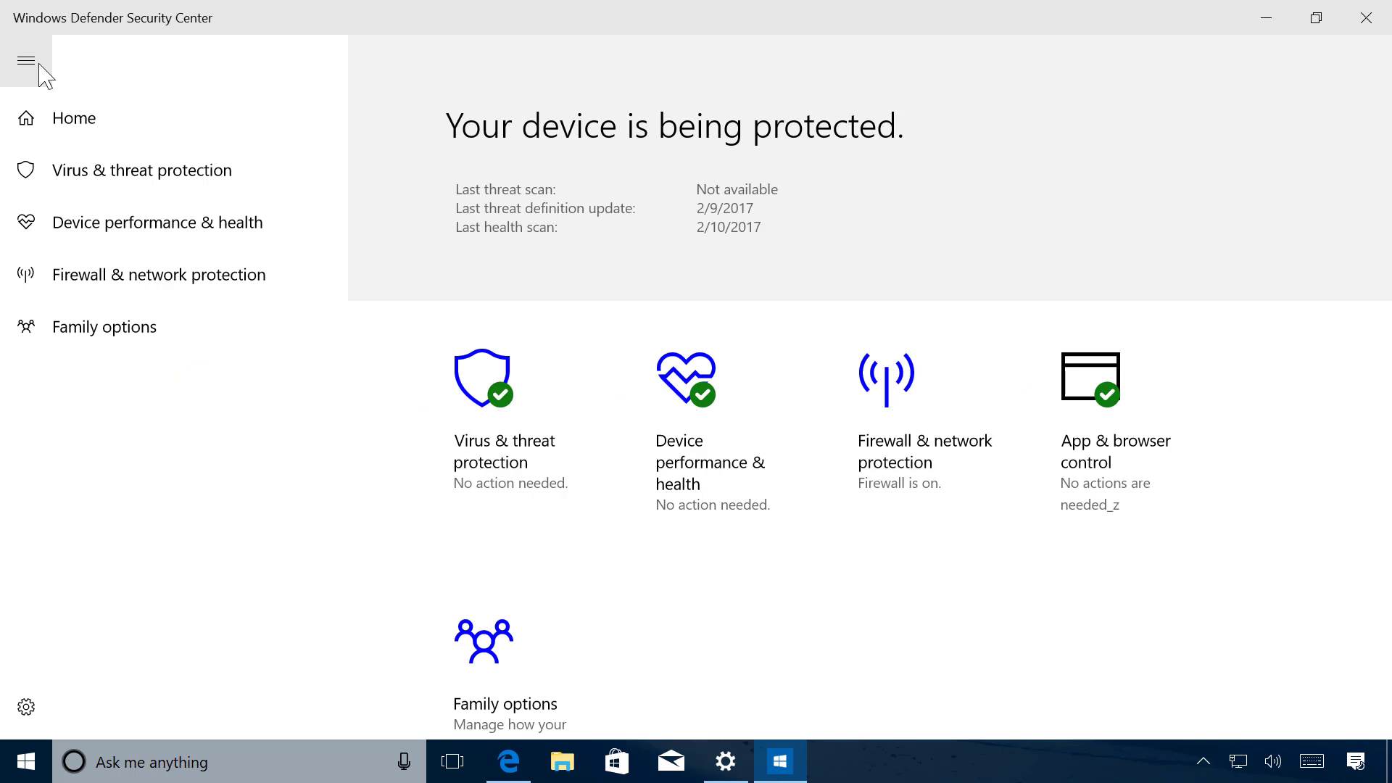
mouse_move(207, 233)
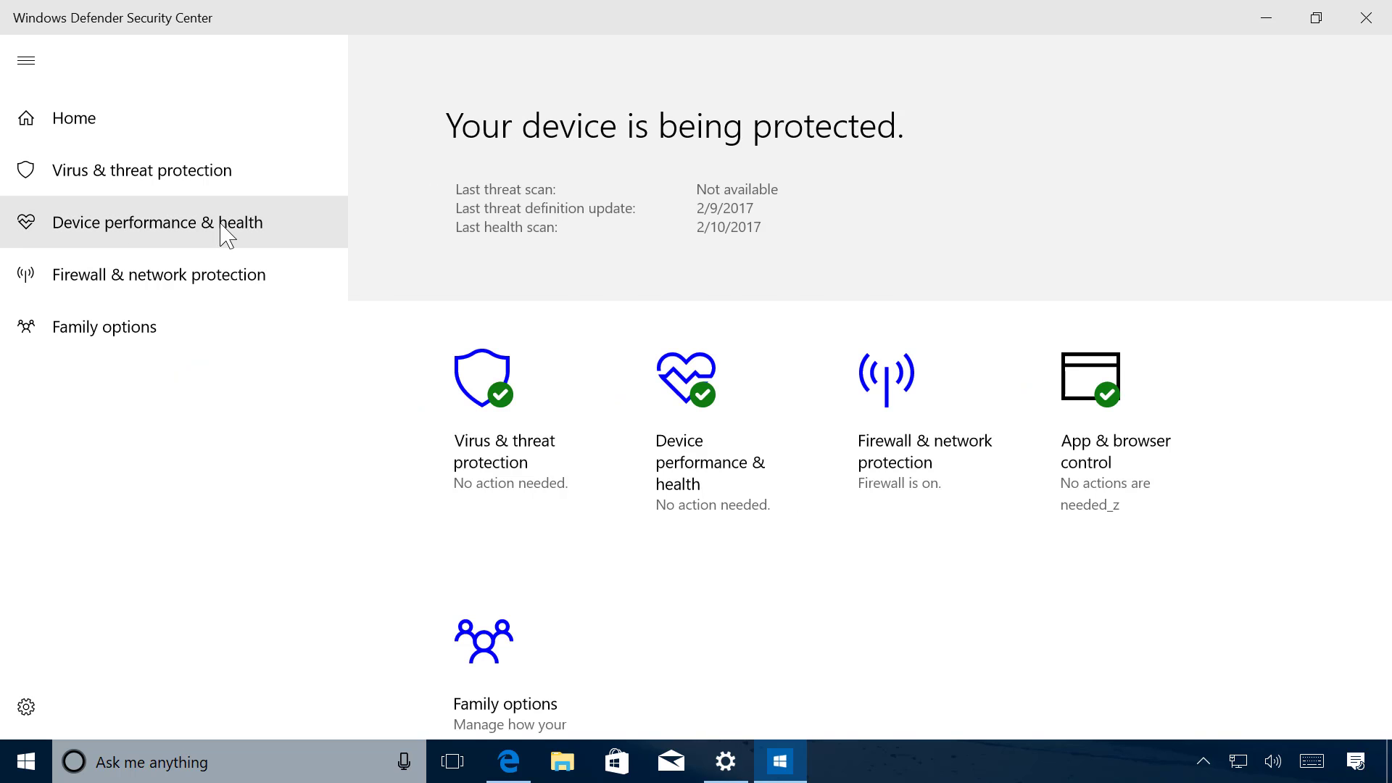
left_click(158, 222)
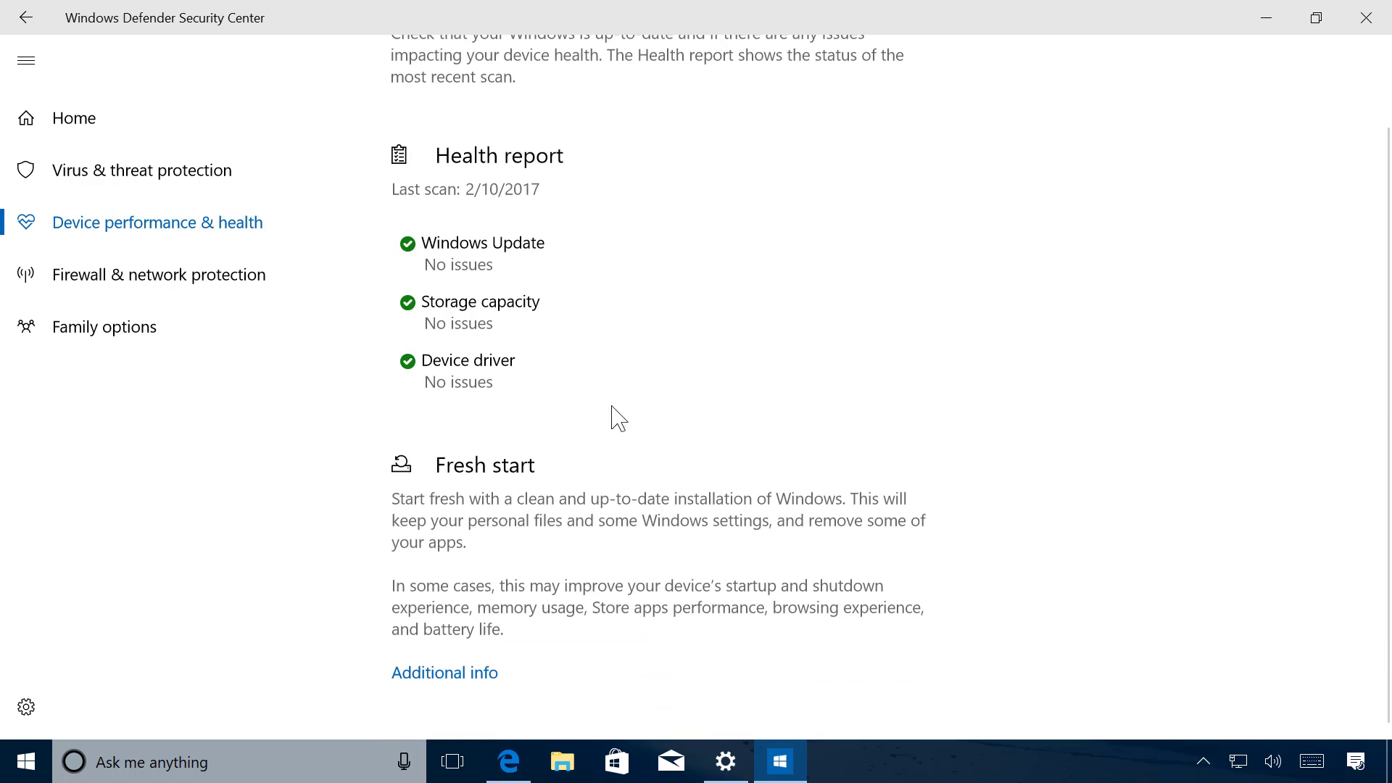
mouse_move(517, 489)
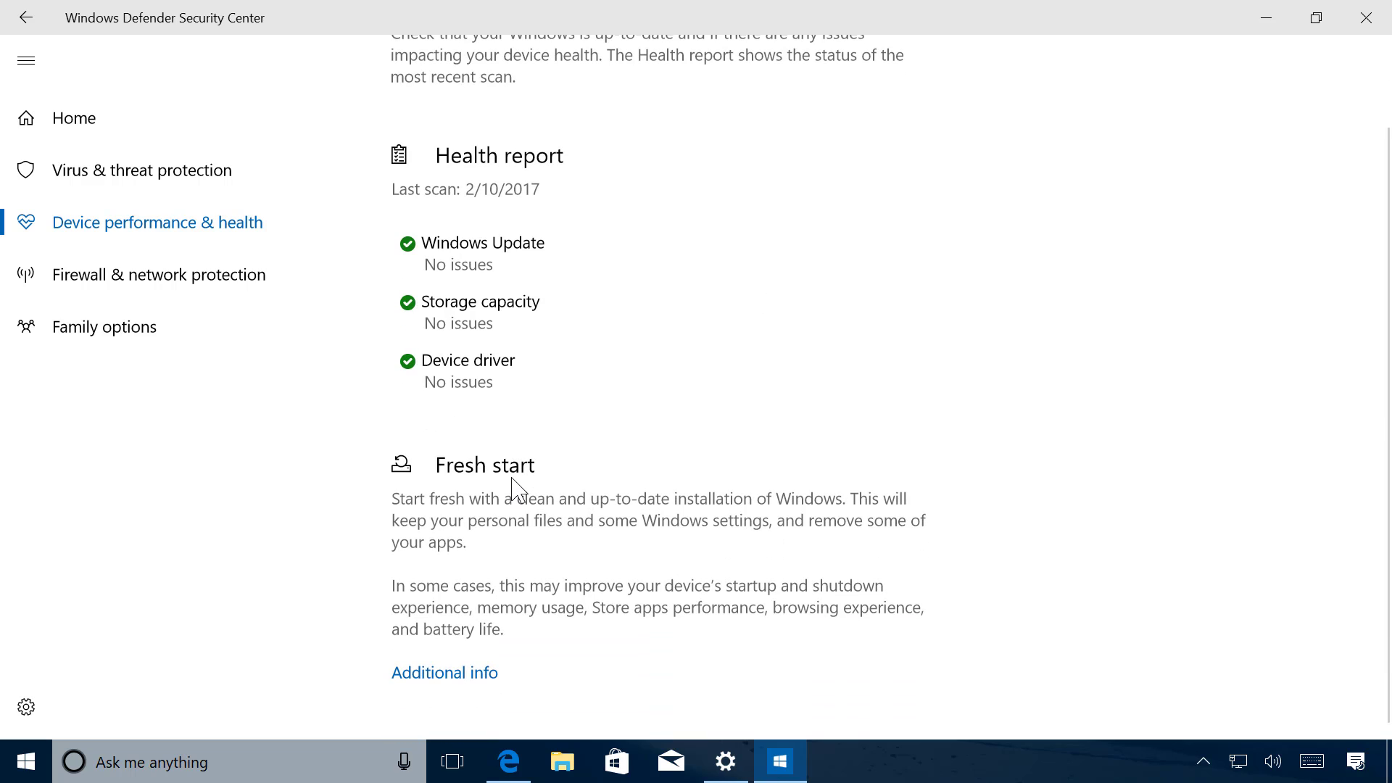
mouse_move(638, 606)
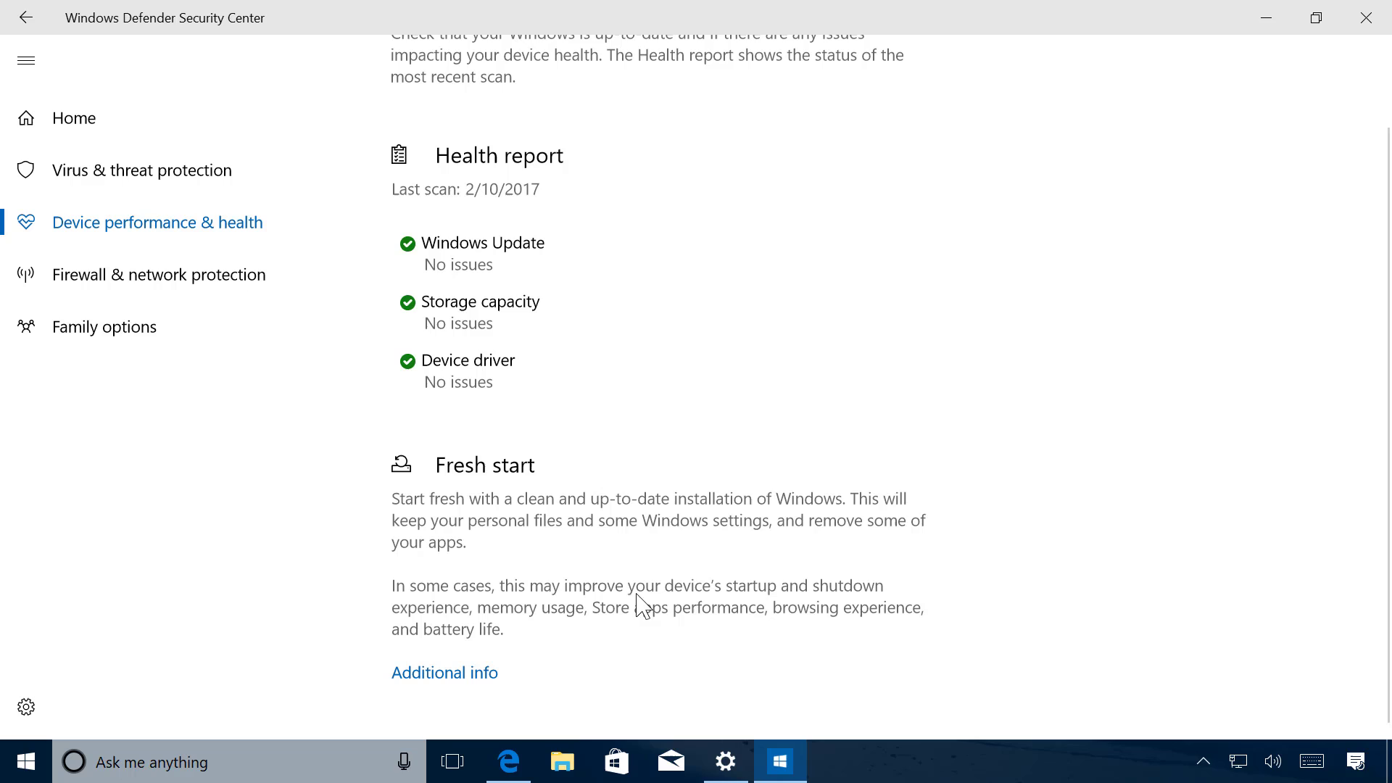
mouse_move(601, 491)
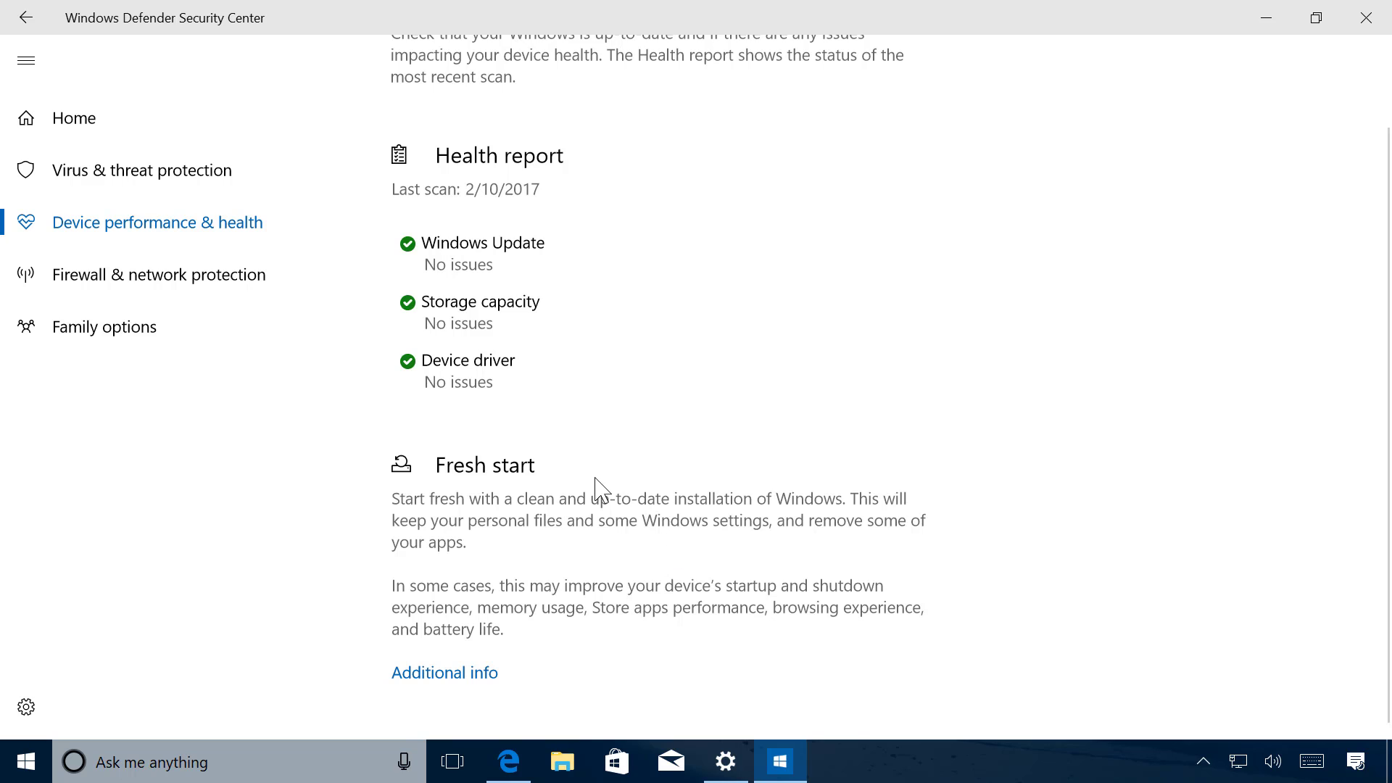
mouse_move(431, 699)
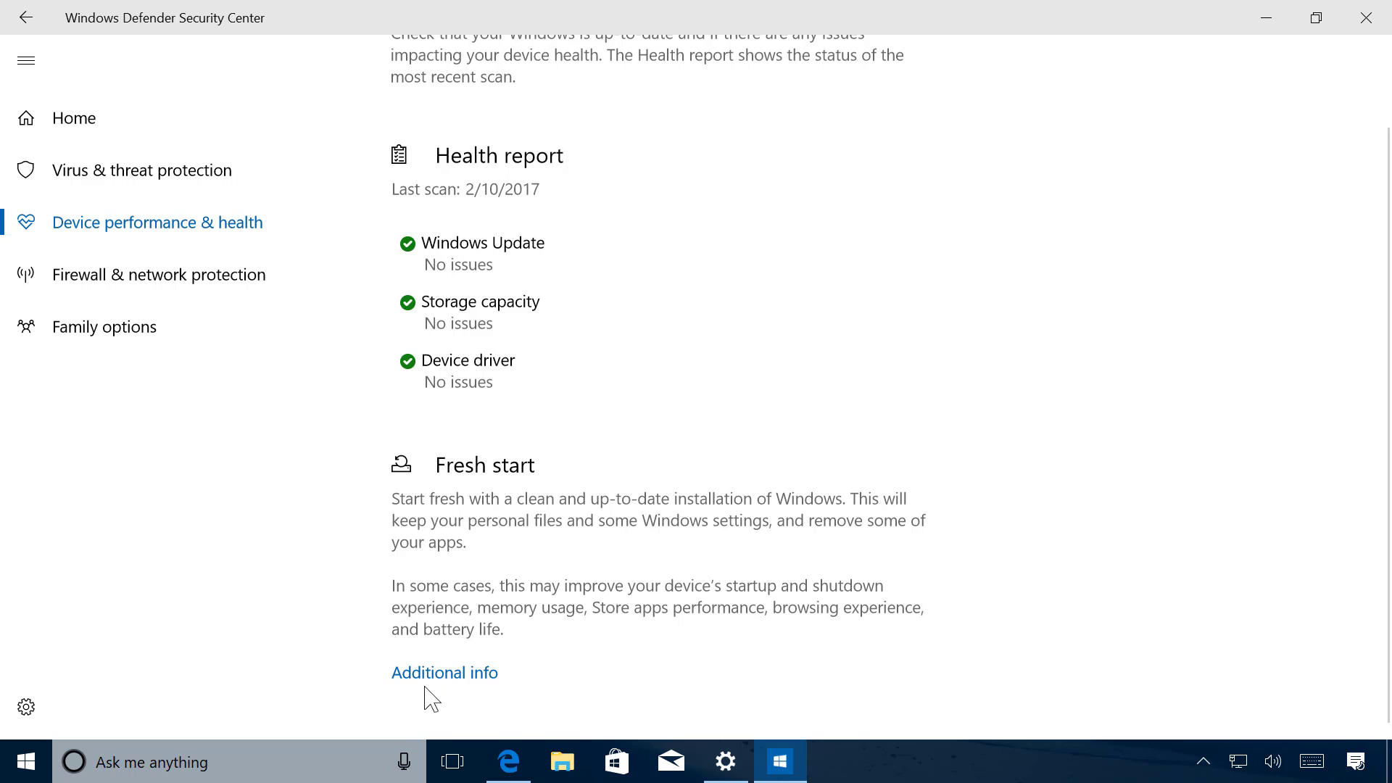
mouse_move(444, 684)
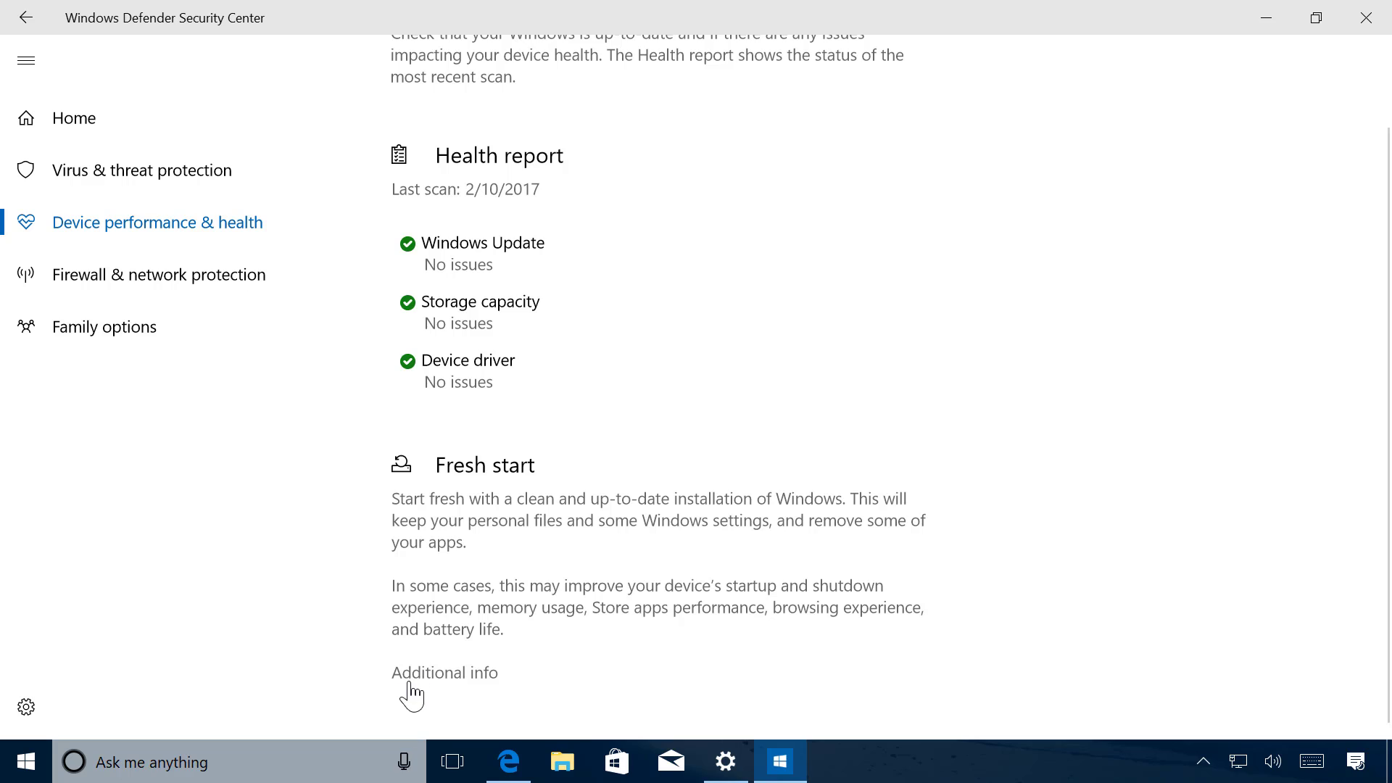
mouse_move(461, 688)
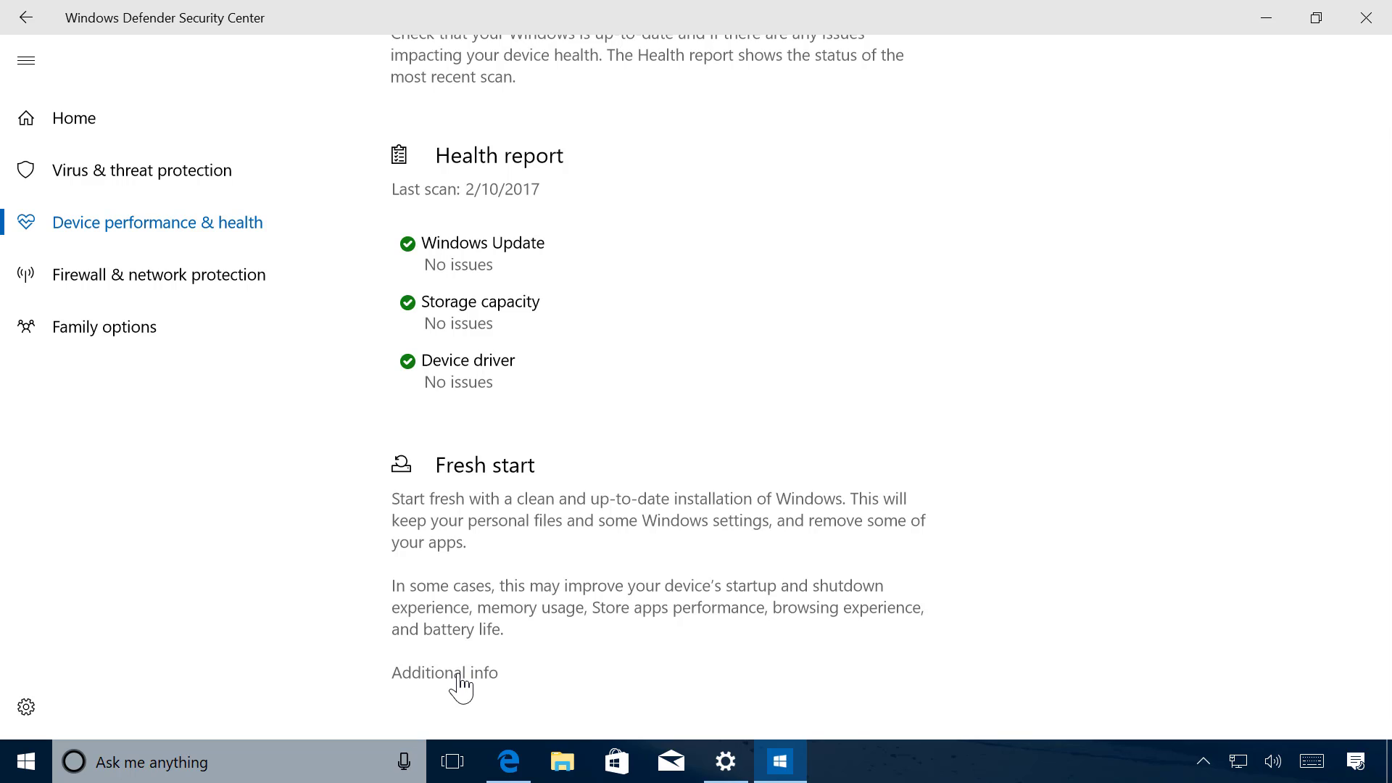
mouse_move(439, 688)
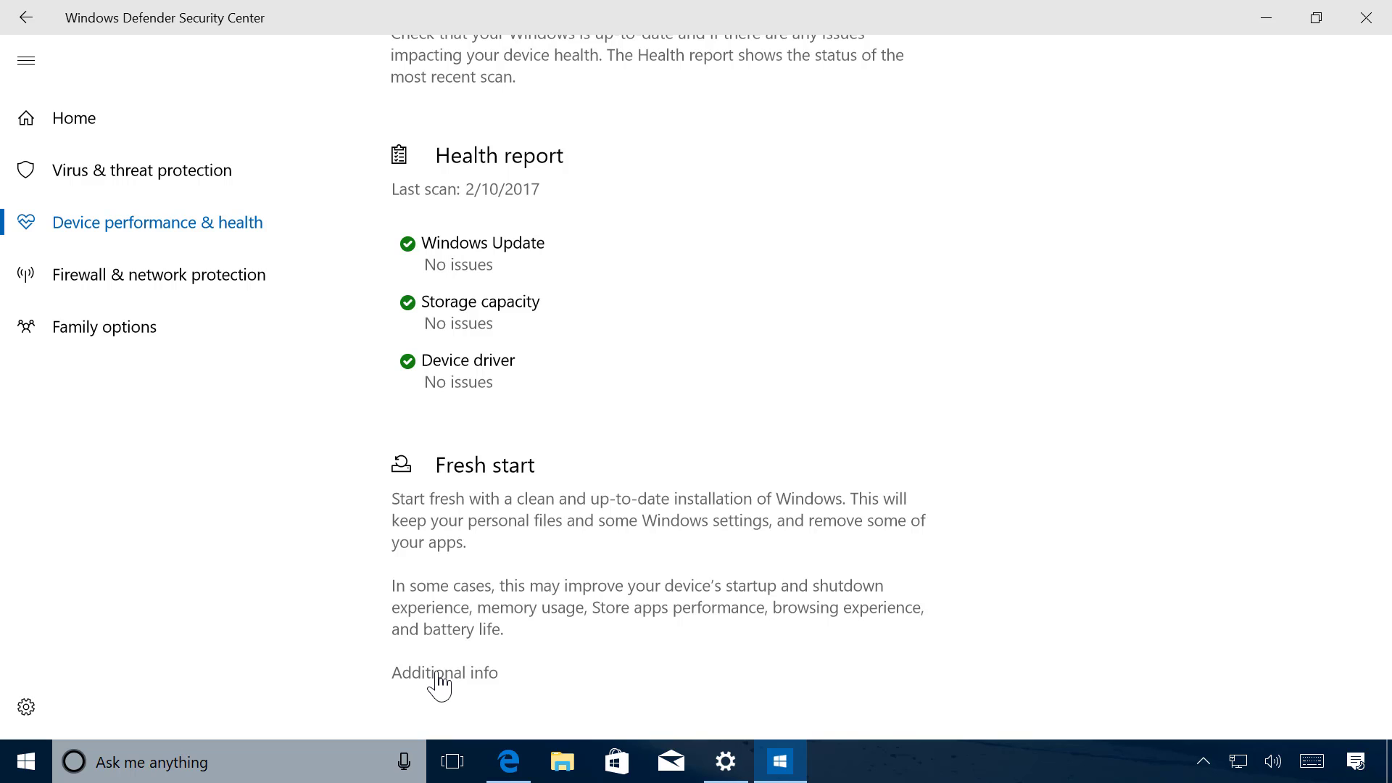
left_click(444, 672)
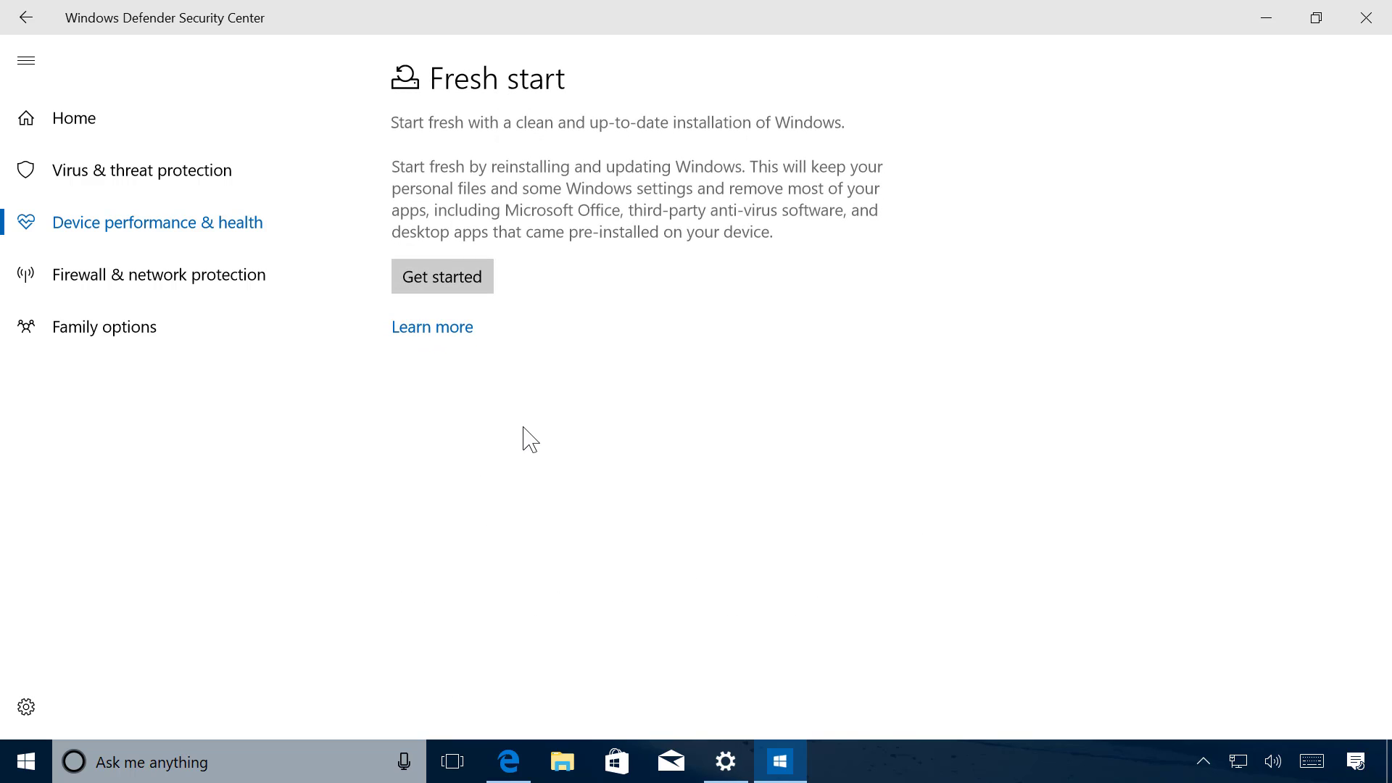
mouse_move(634, 293)
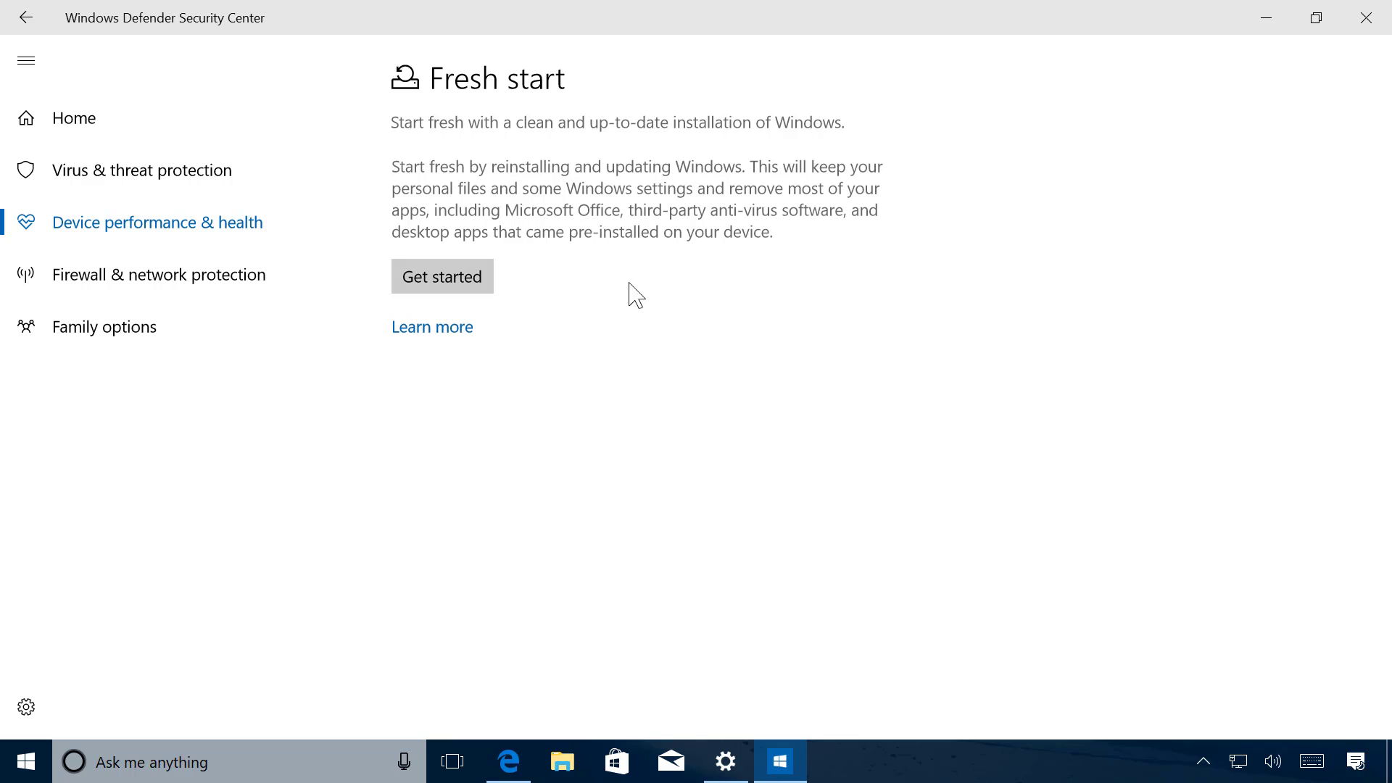
mouse_move(613, 100)
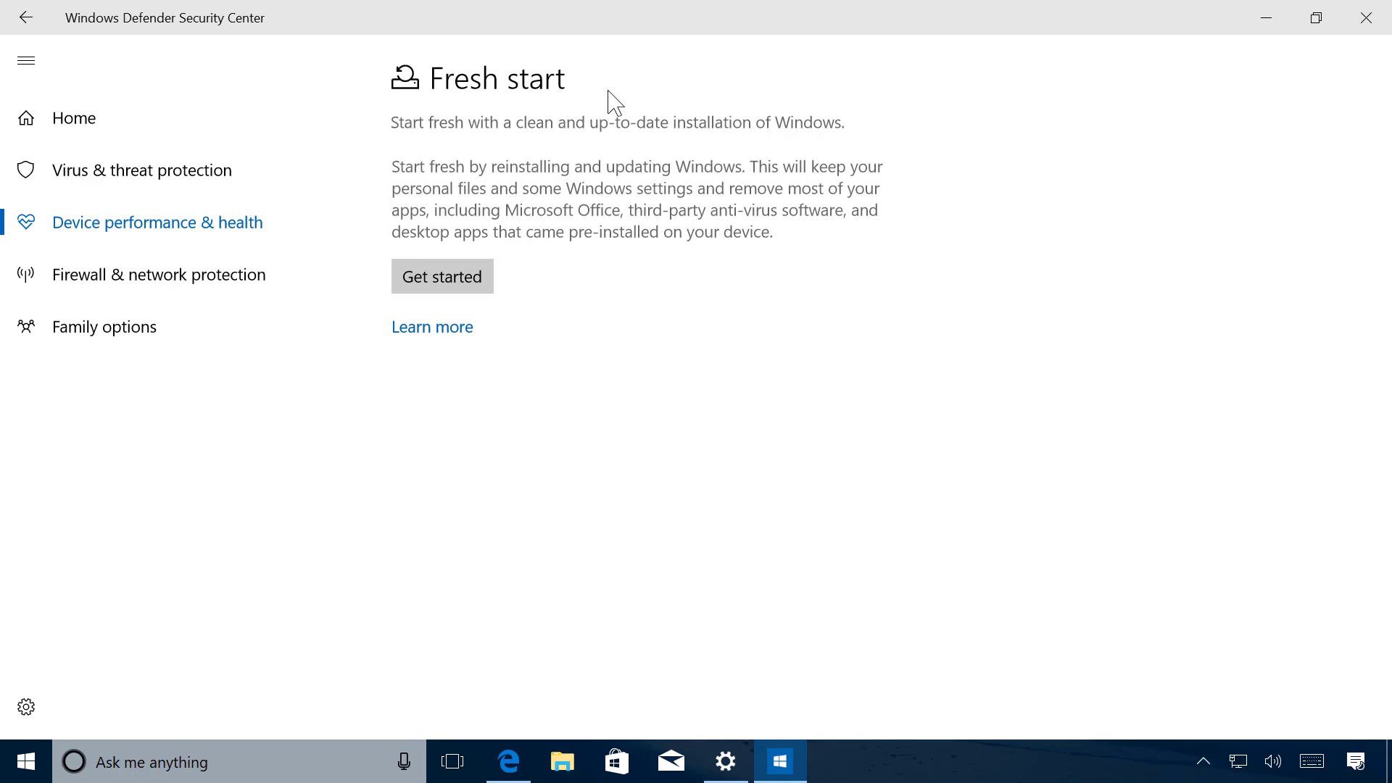
mouse_move(628, 283)
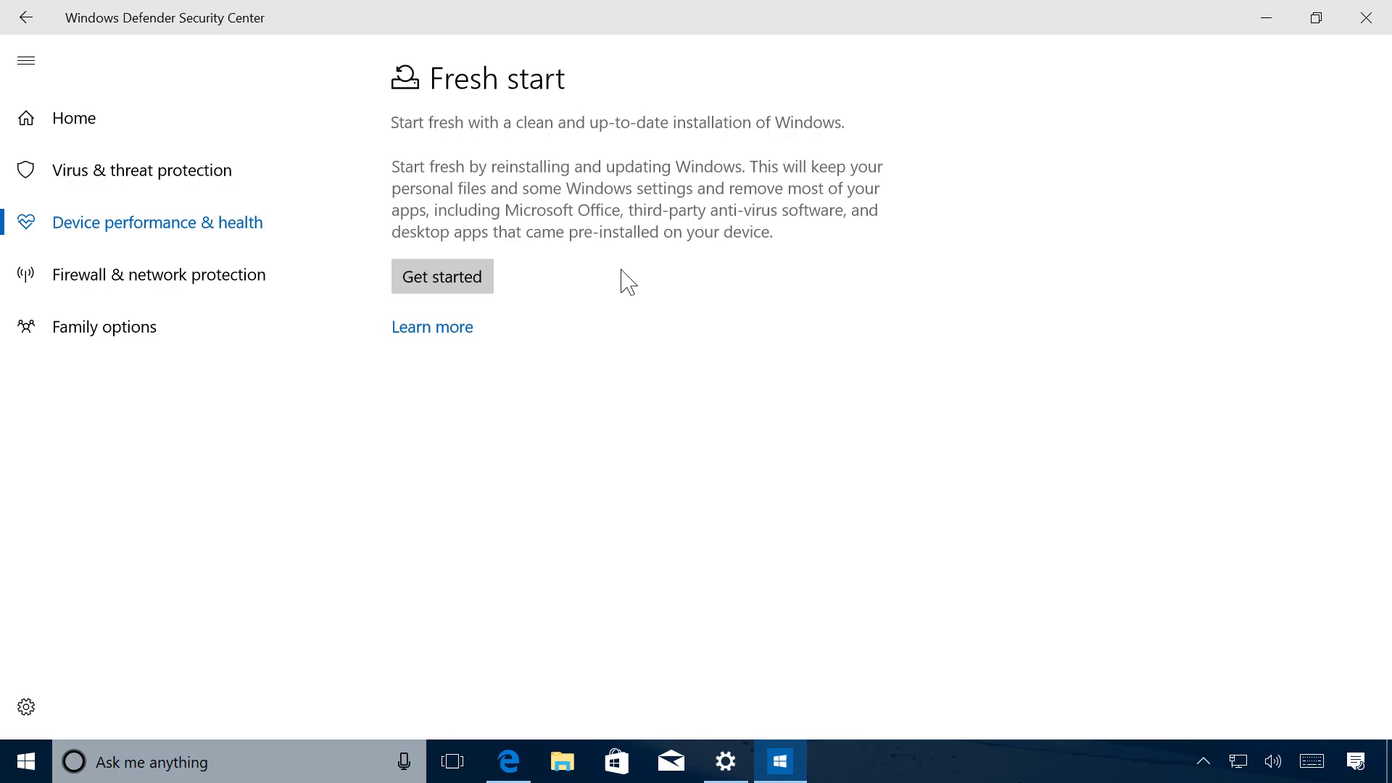
mouse_move(666, 119)
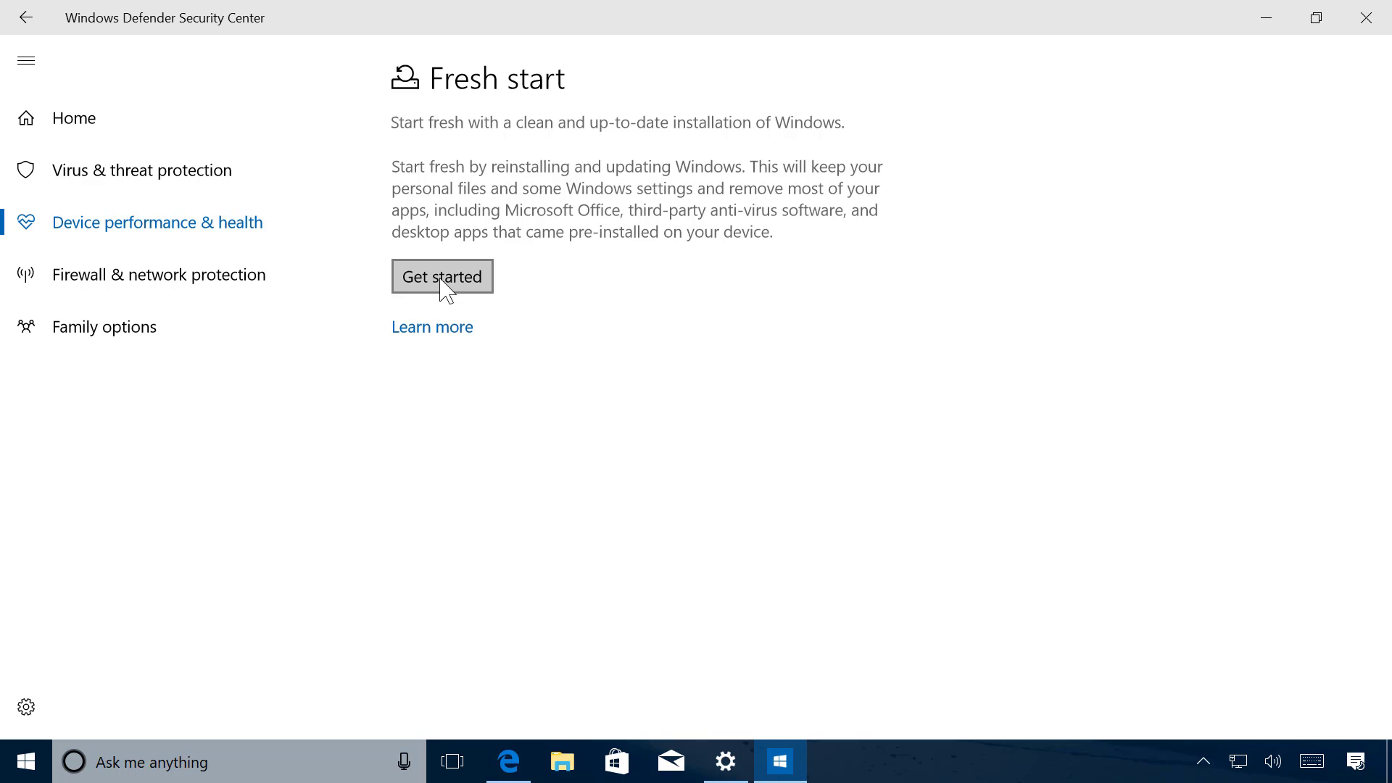
Step: Start Fresh start's Get started and approve the User Account Control prompt
left_click(441, 276)
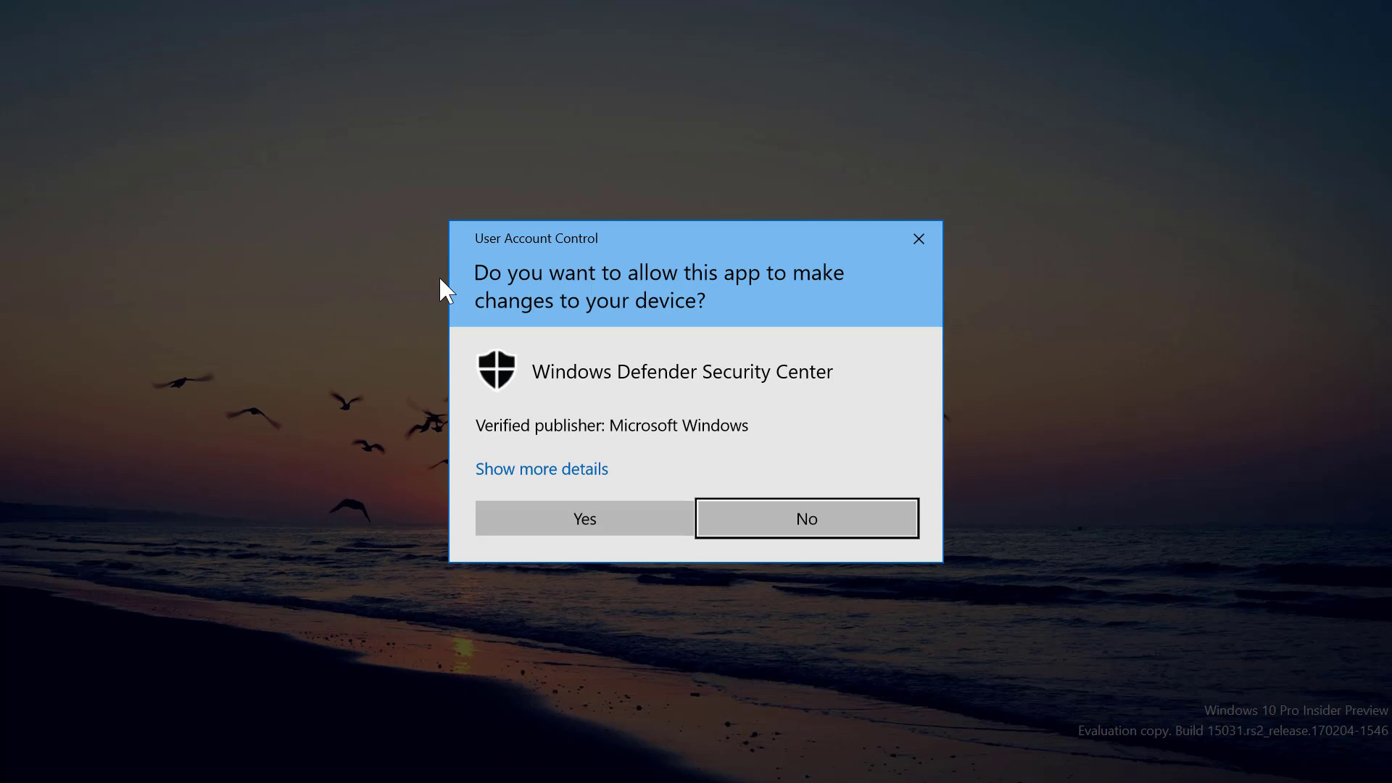
mouse_move(583, 518)
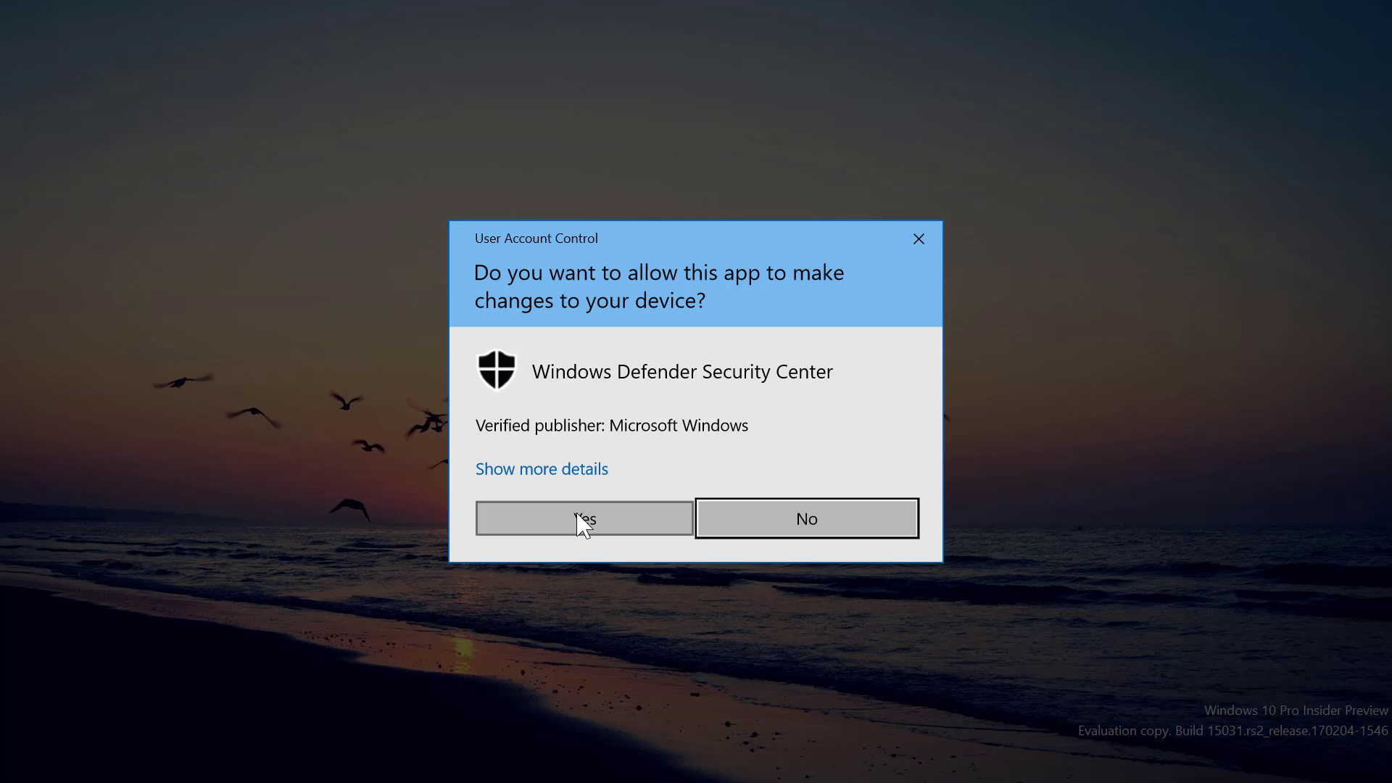
left_click(583, 517)
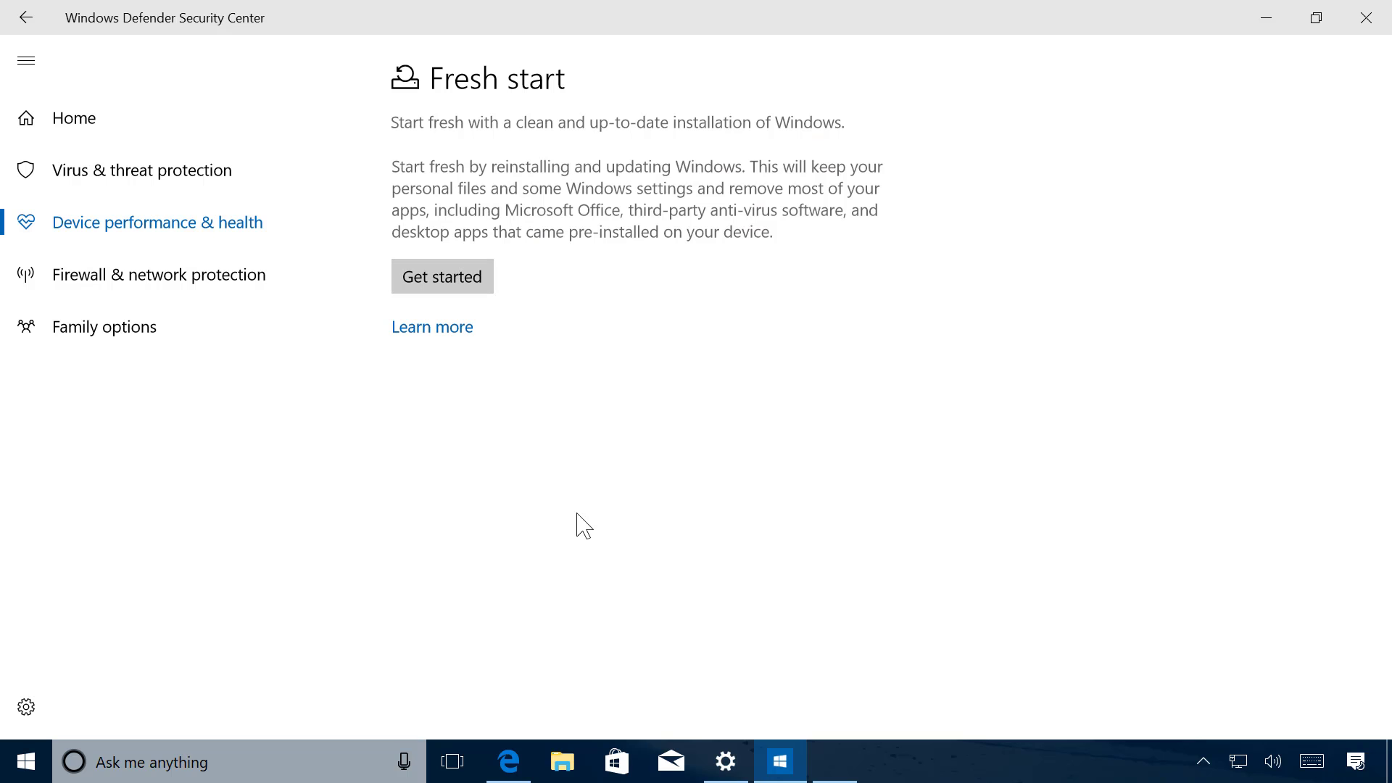
left_click(442, 276)
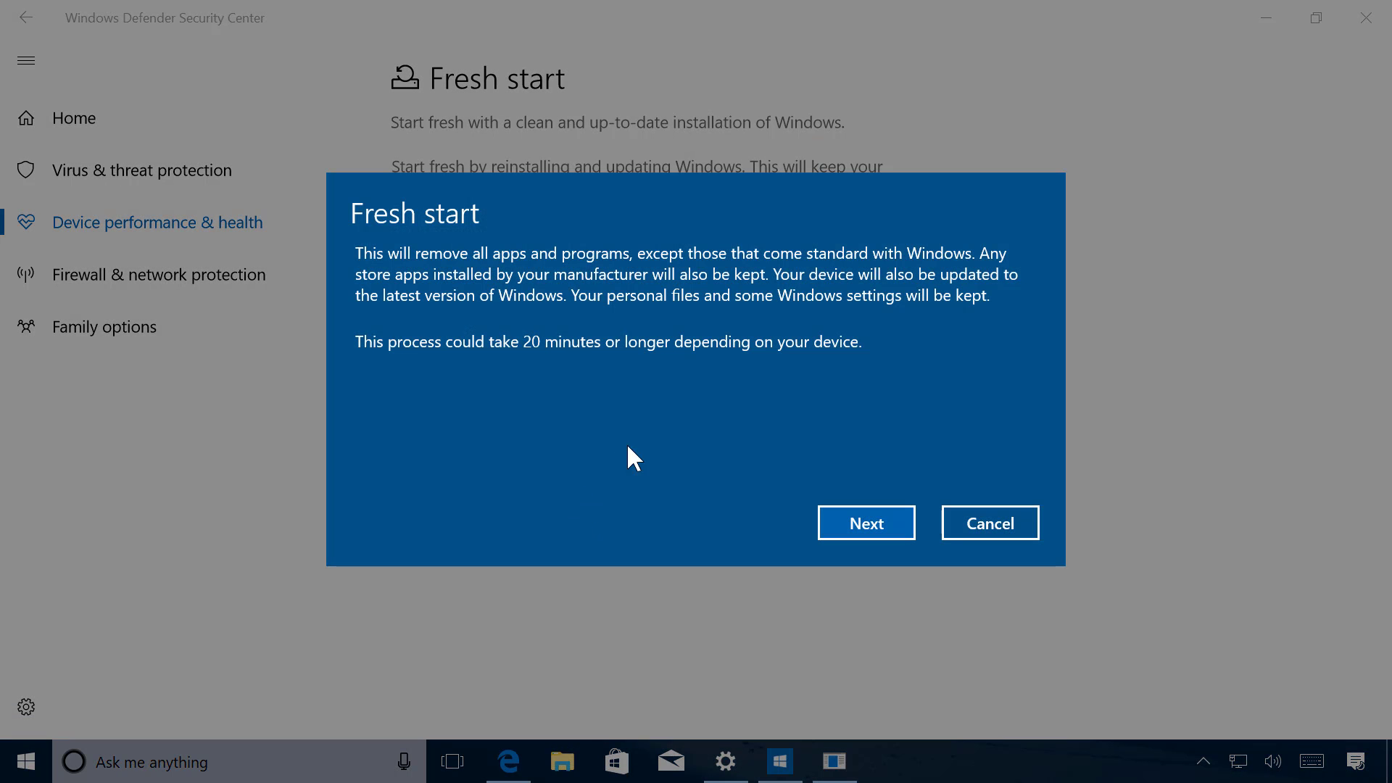
mouse_move(595, 422)
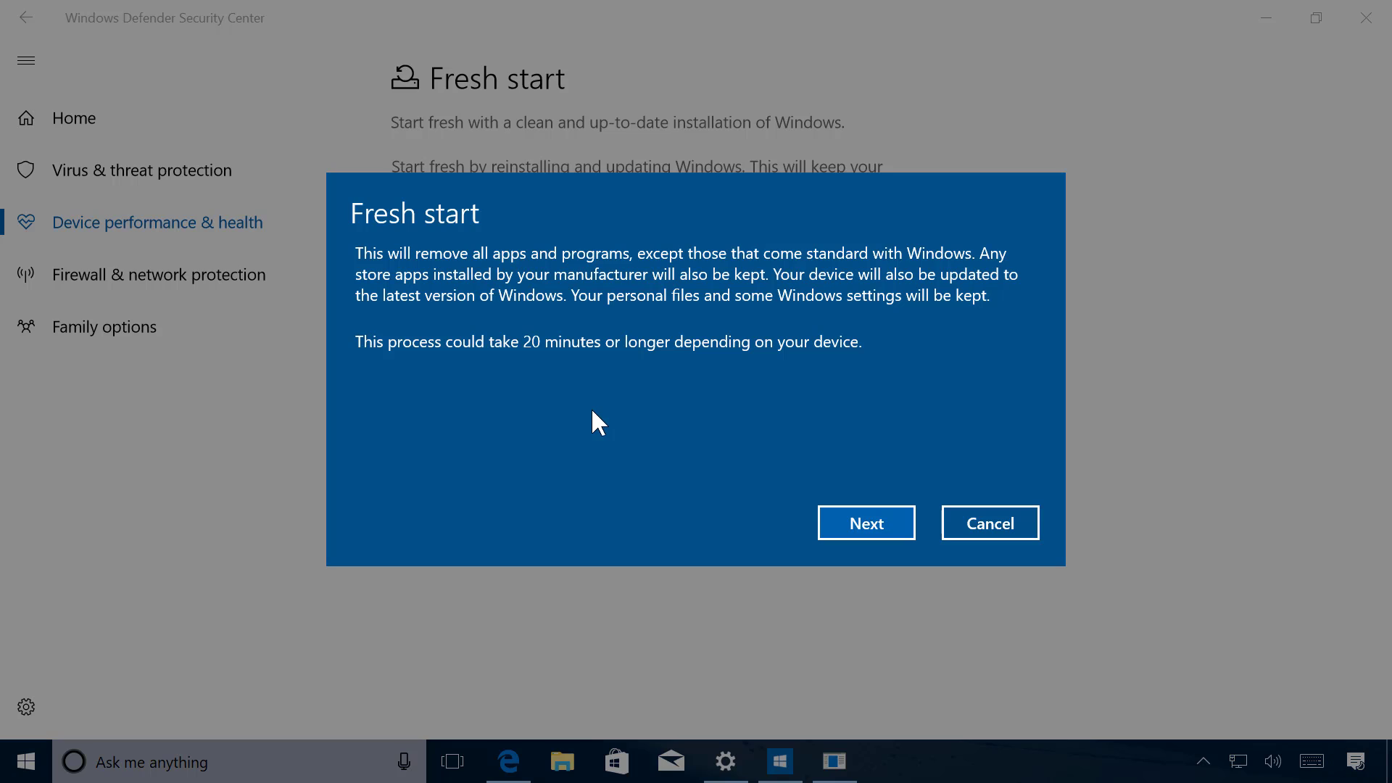
mouse_move(604, 417)
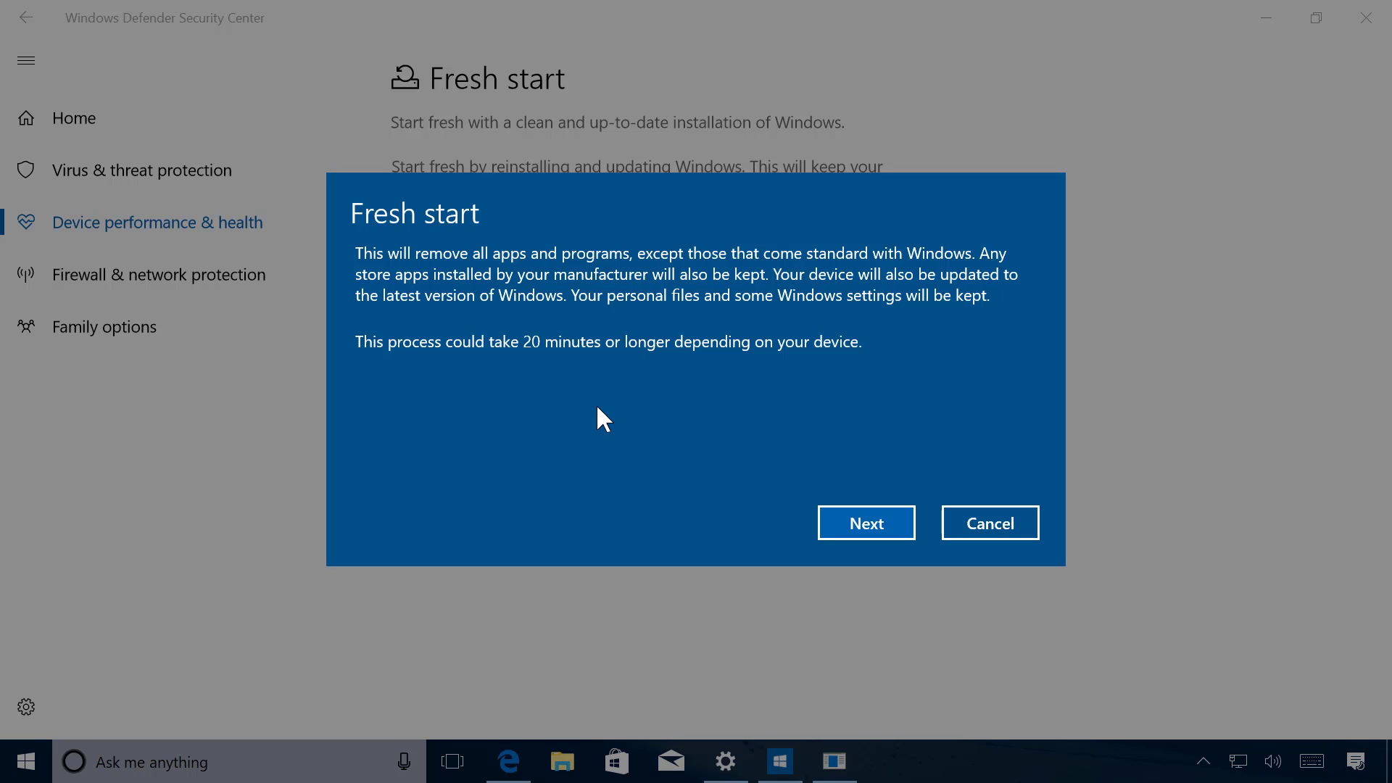
mouse_move(839, 444)
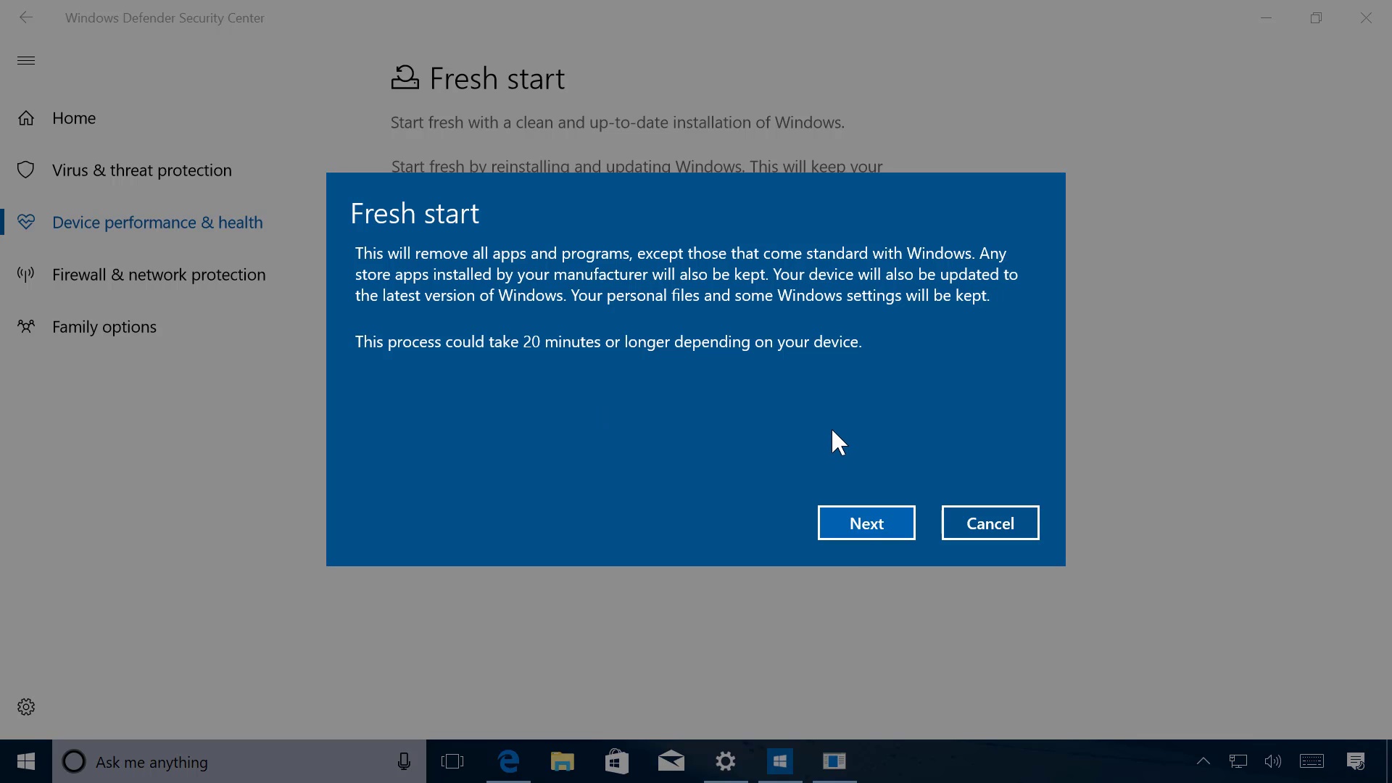
Step: Advance the Fresh start overview to the 'Your apps will be removed' list
left_click(866, 523)
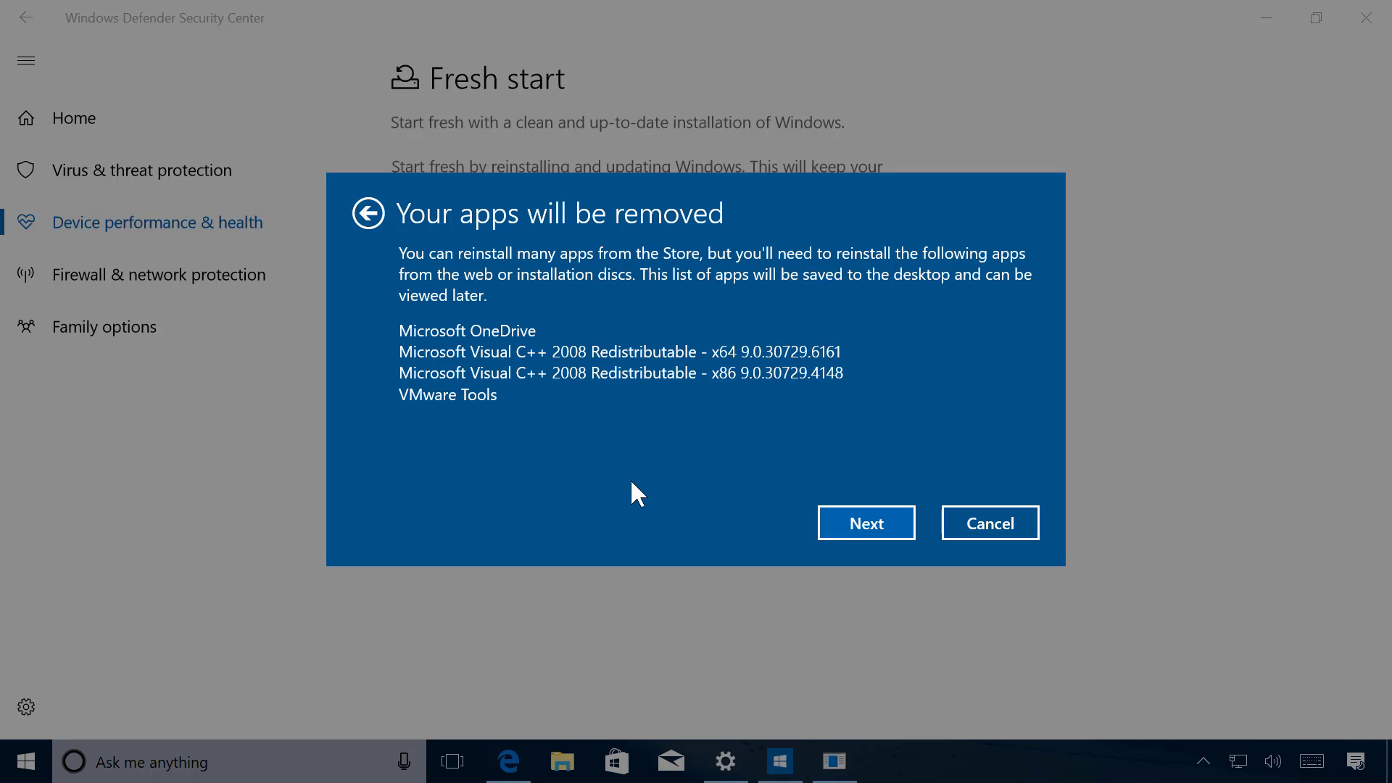
mouse_move(586, 448)
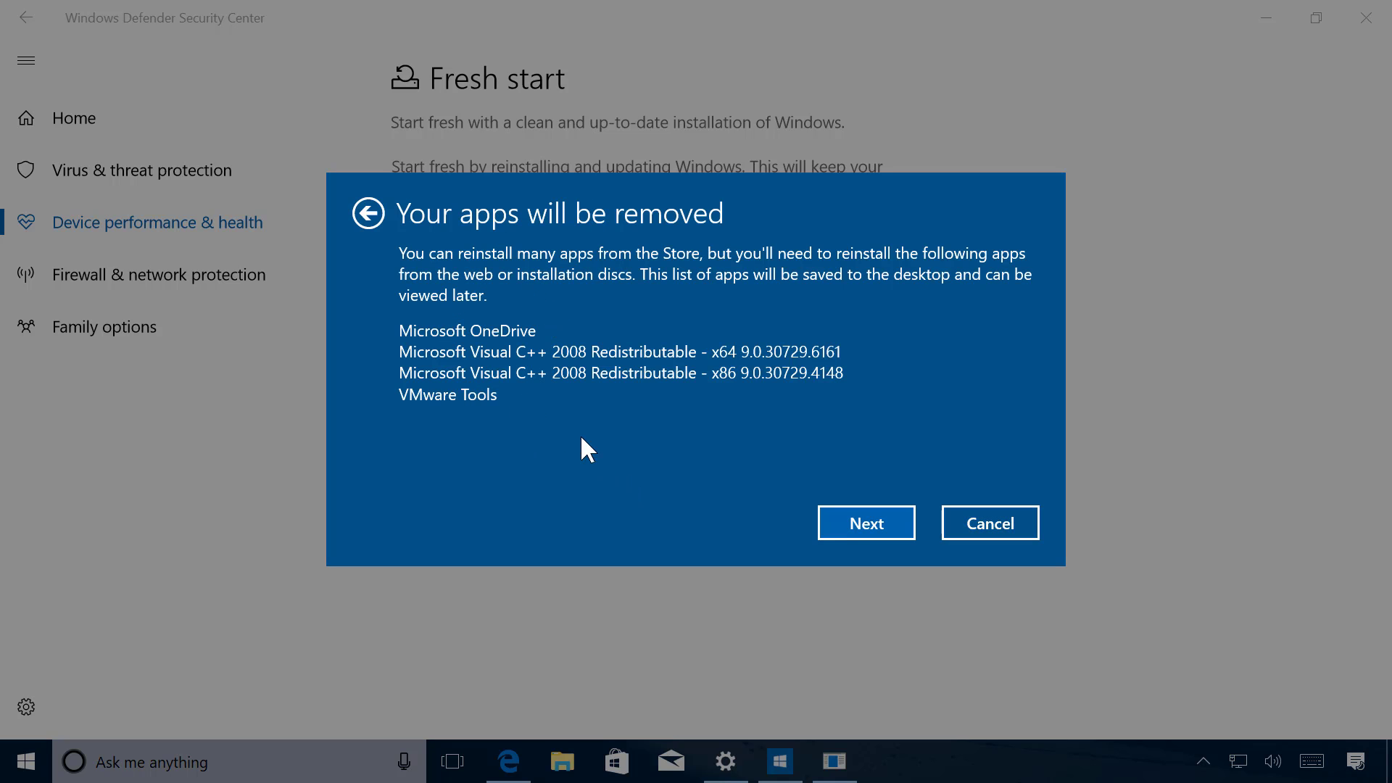
mouse_move(522, 306)
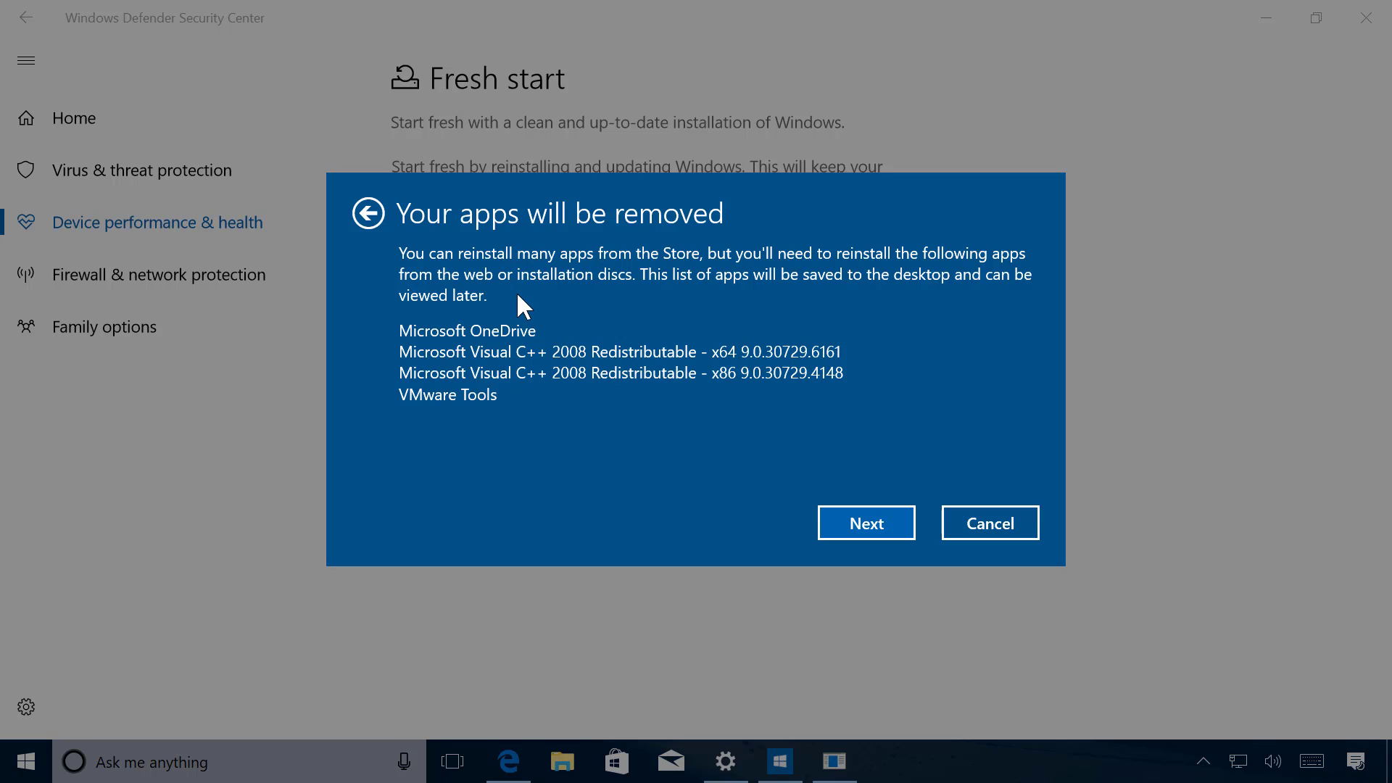
mouse_move(866, 523)
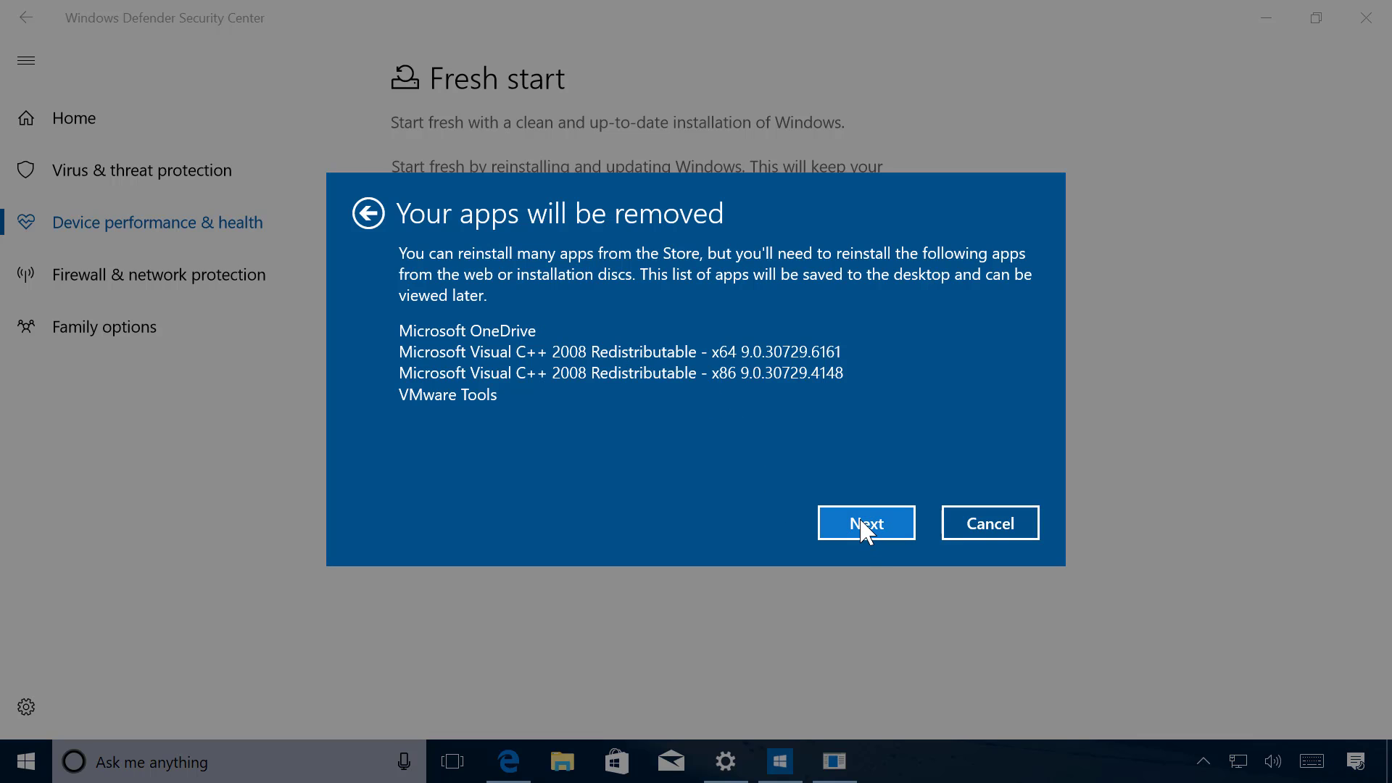
Step: Continue past the apps list and start the Fresh start refresh
left_click(866, 522)
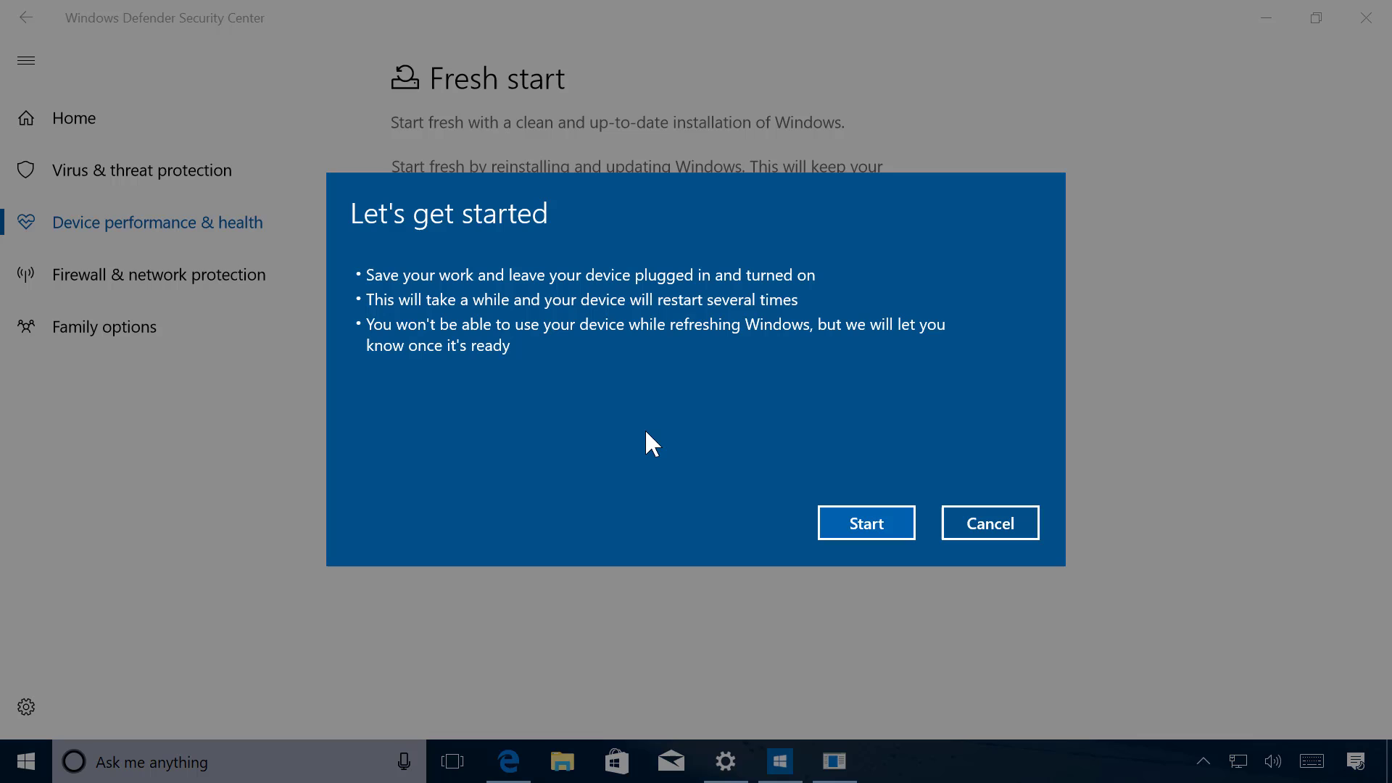
mouse_move(470, 436)
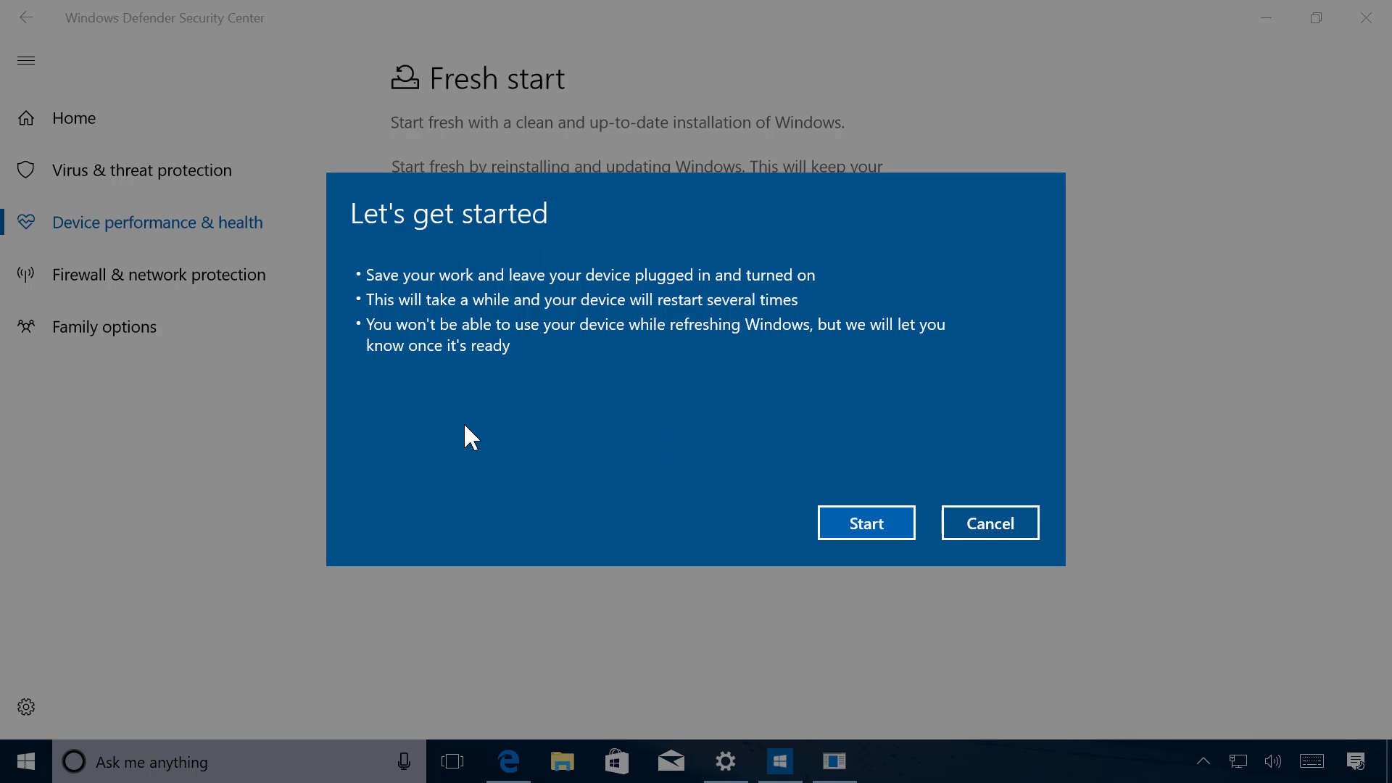
mouse_move(384, 301)
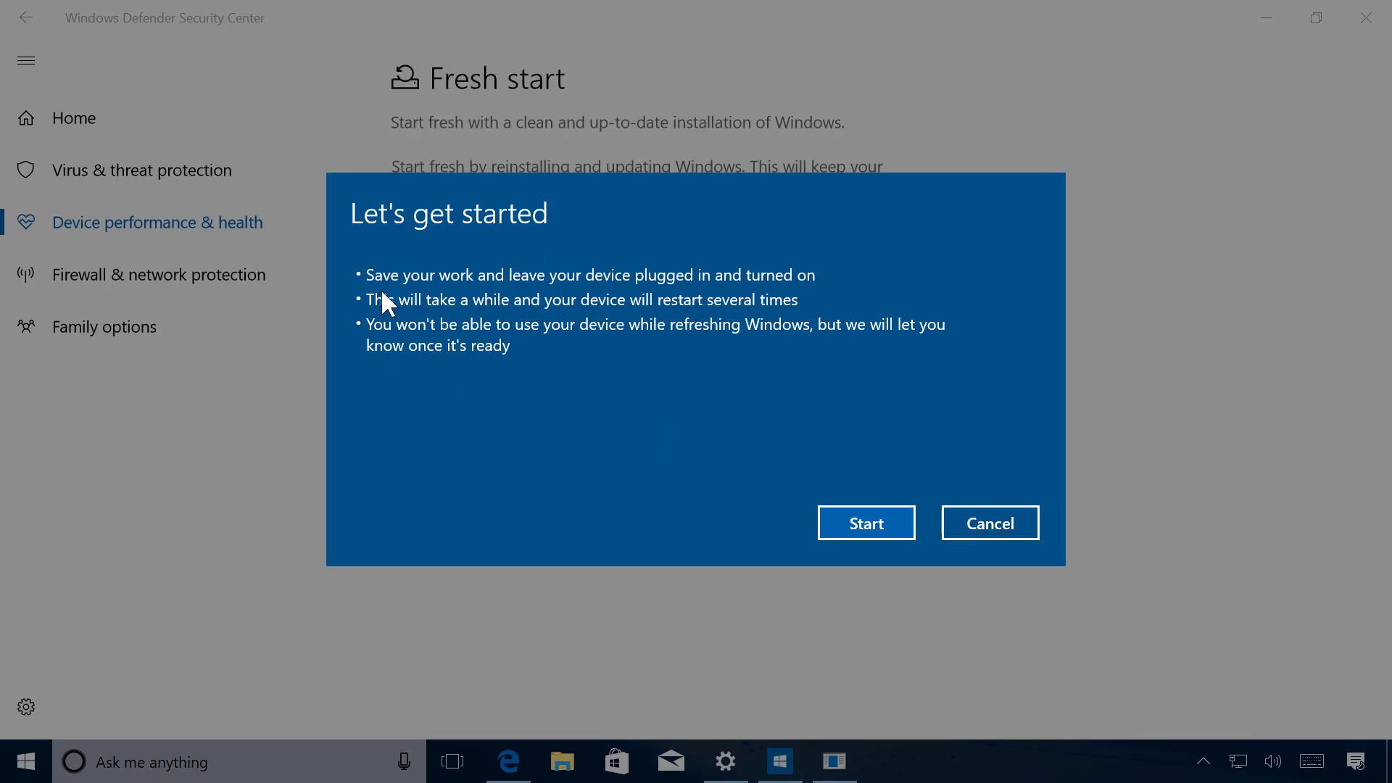
mouse_move(505, 412)
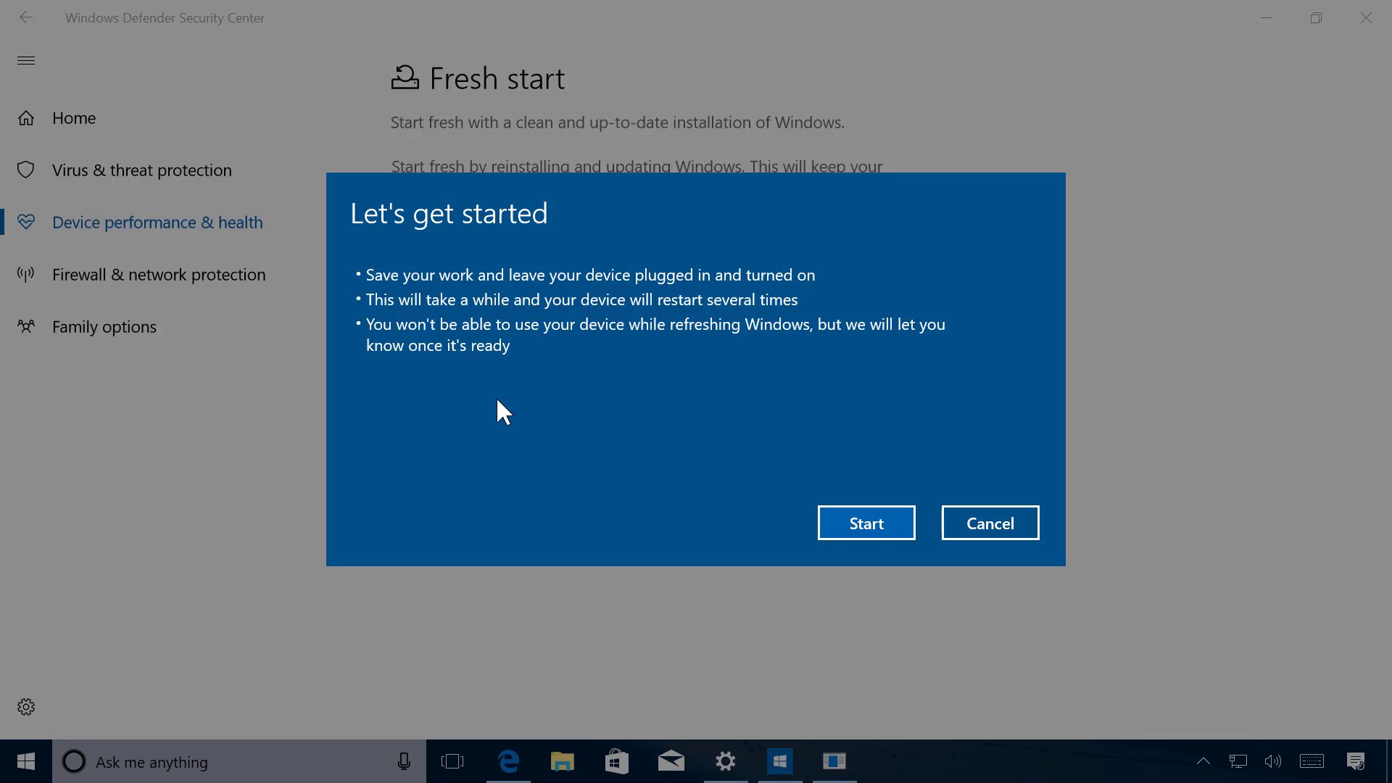
mouse_move(866, 522)
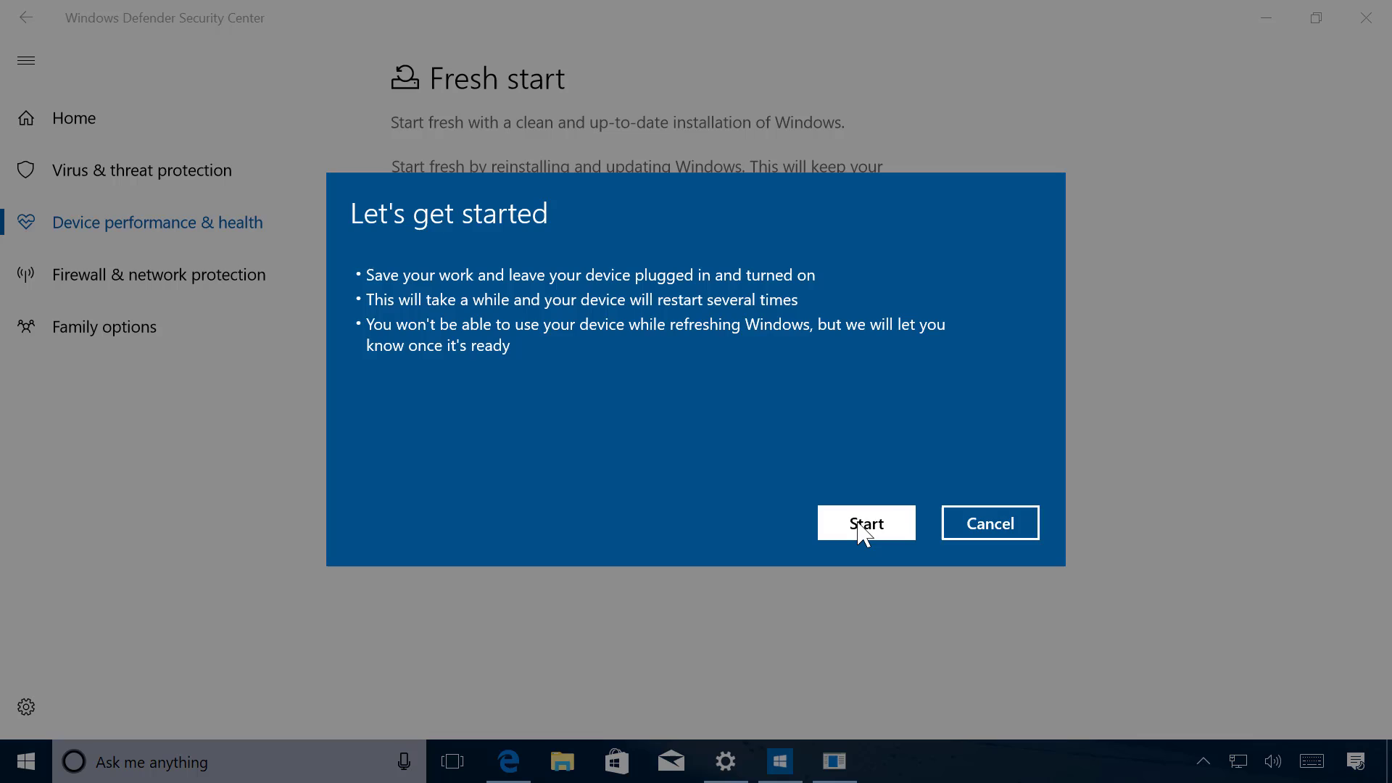
left_click(866, 522)
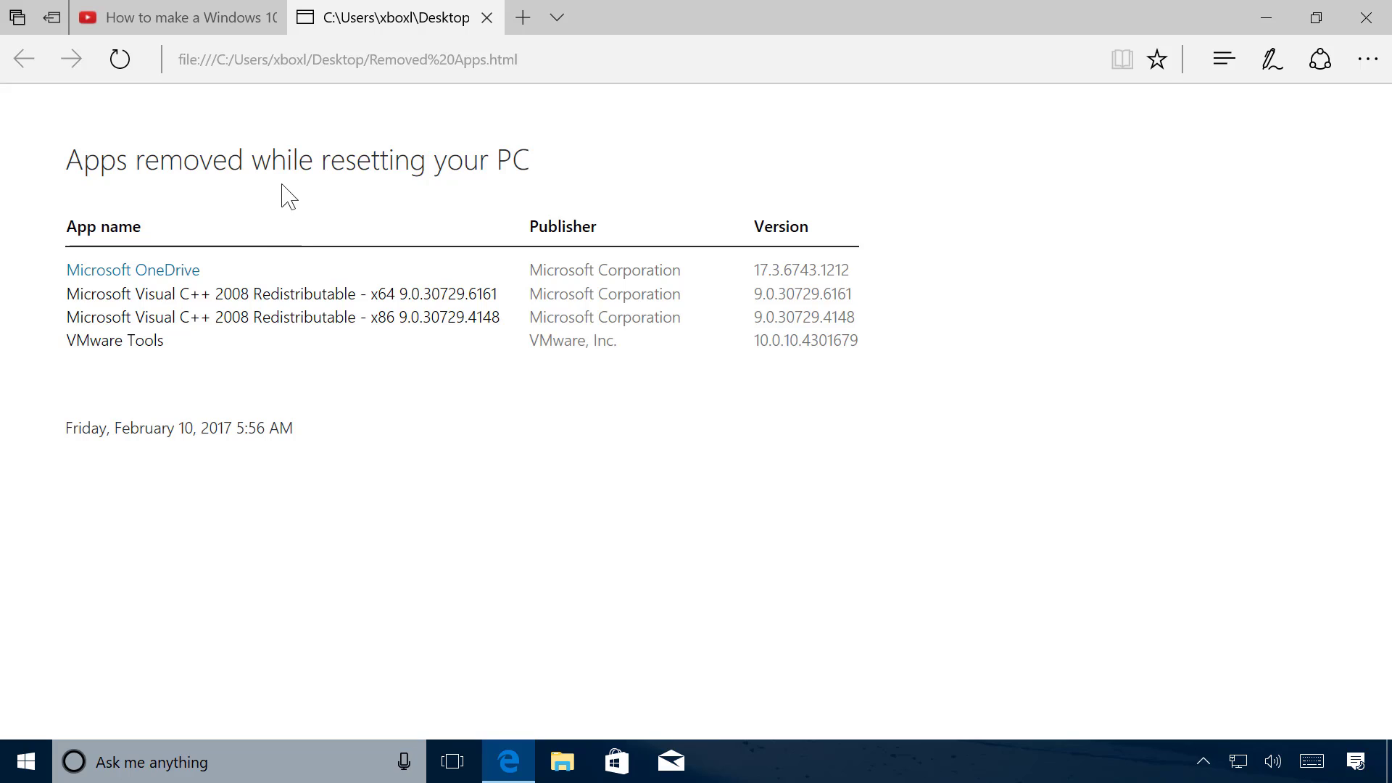
mouse_move(229, 206)
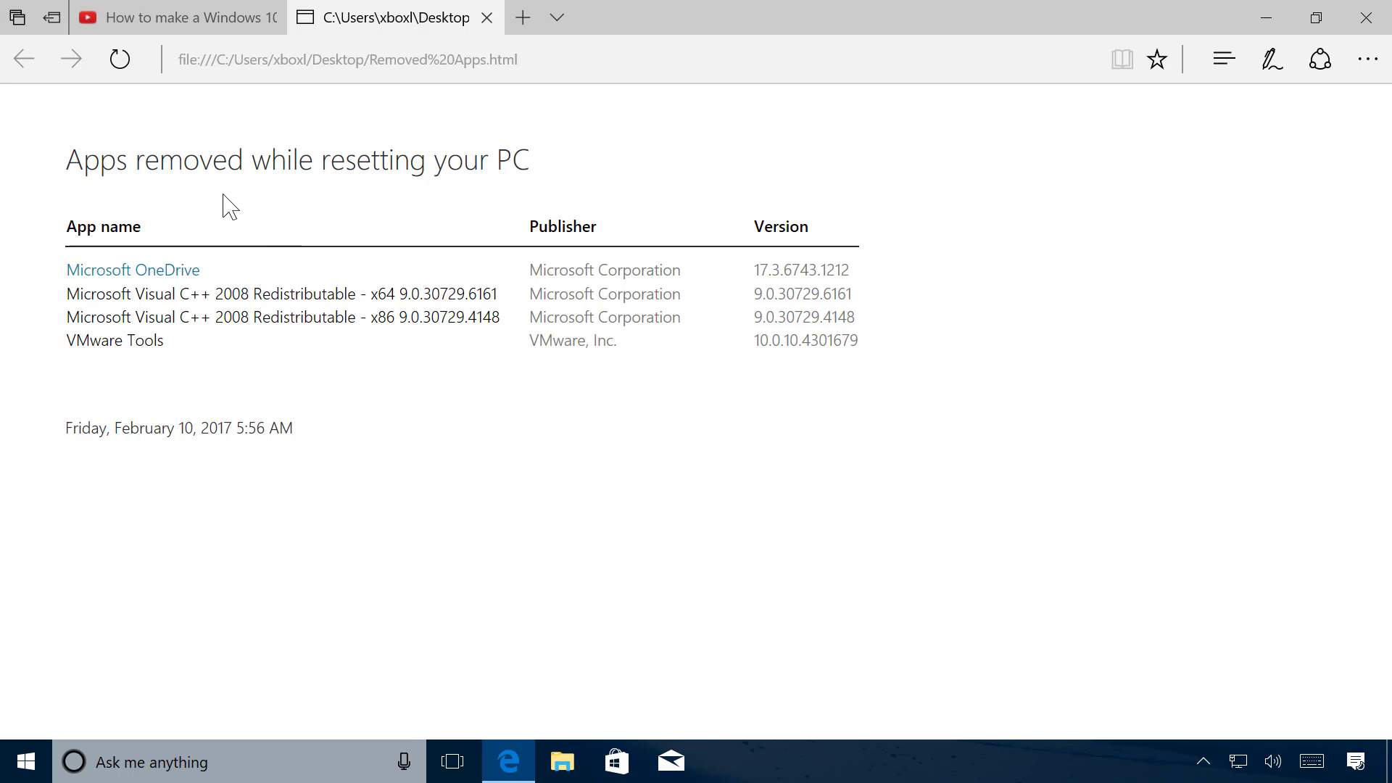
mouse_move(292, 273)
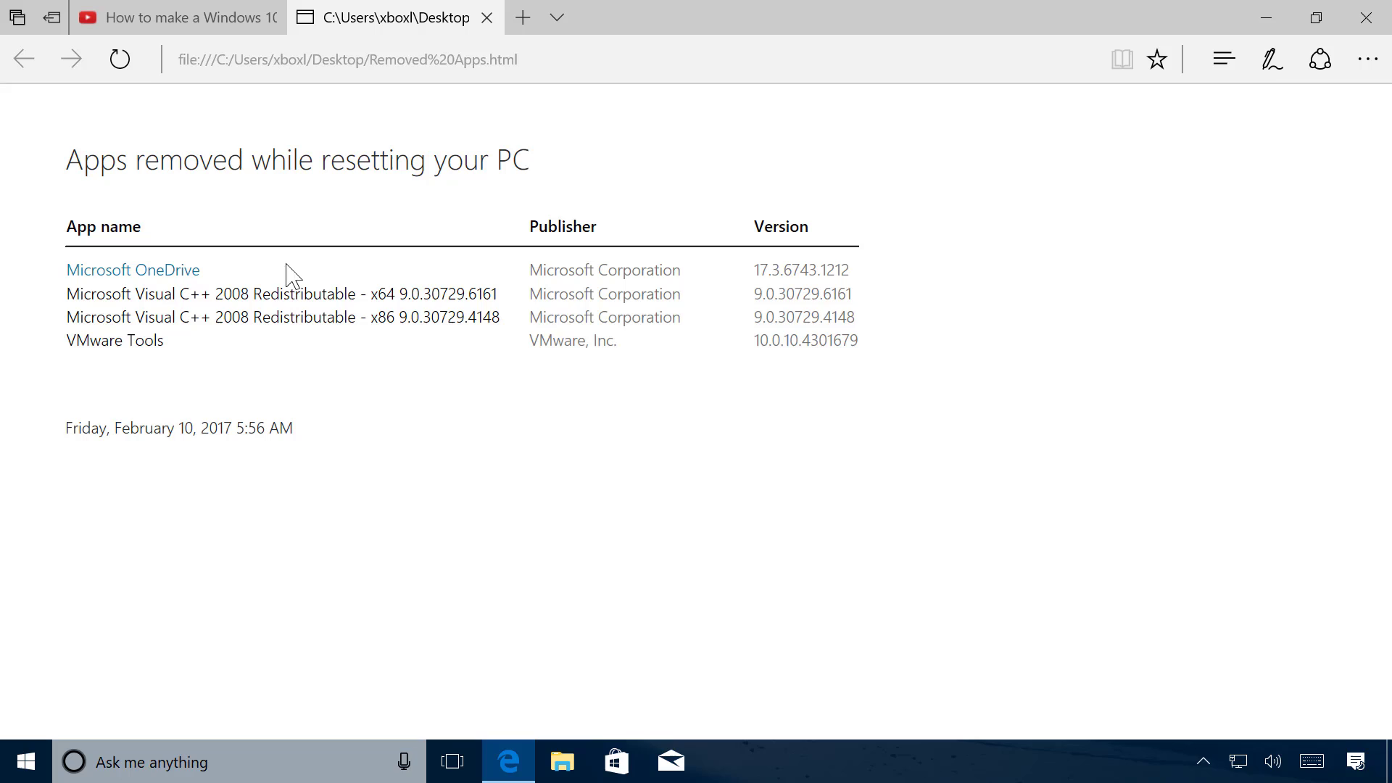
mouse_move(246, 371)
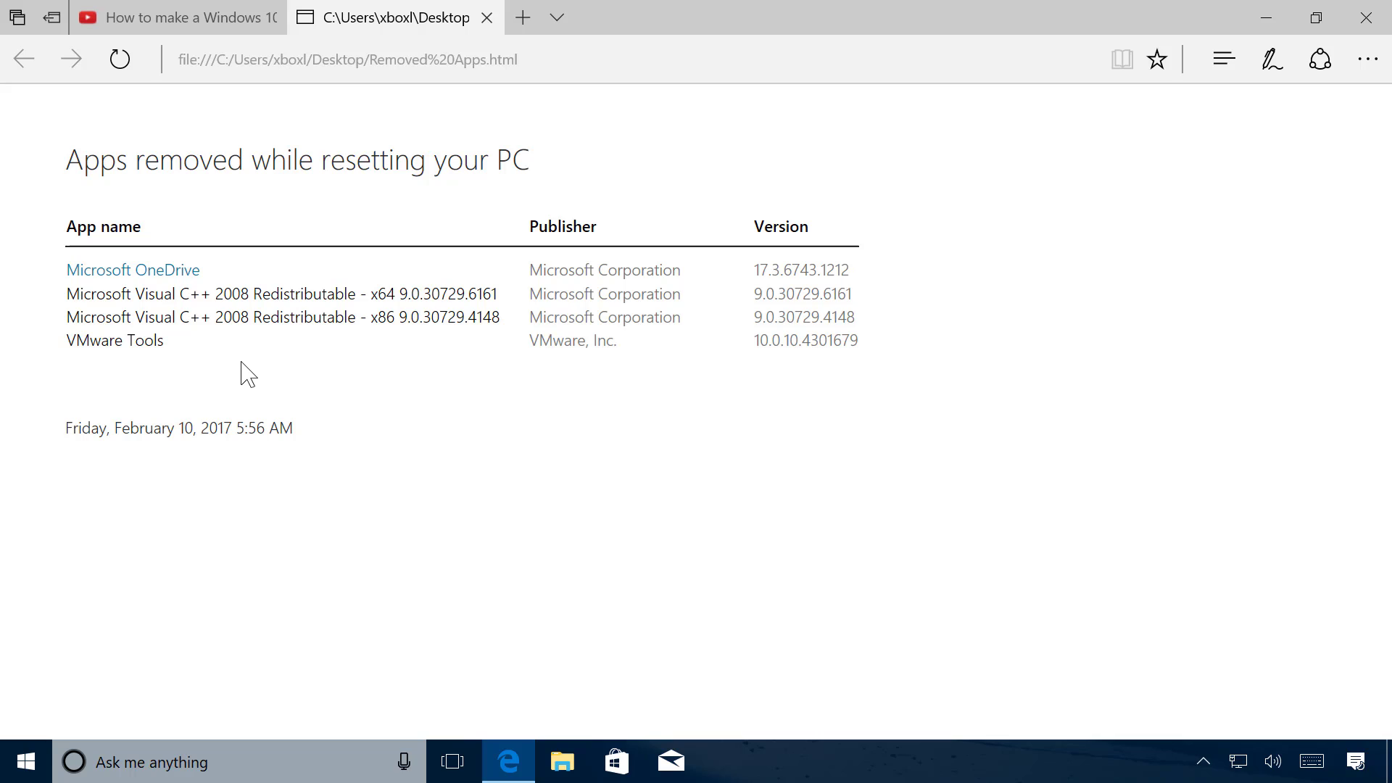
mouse_move(227, 357)
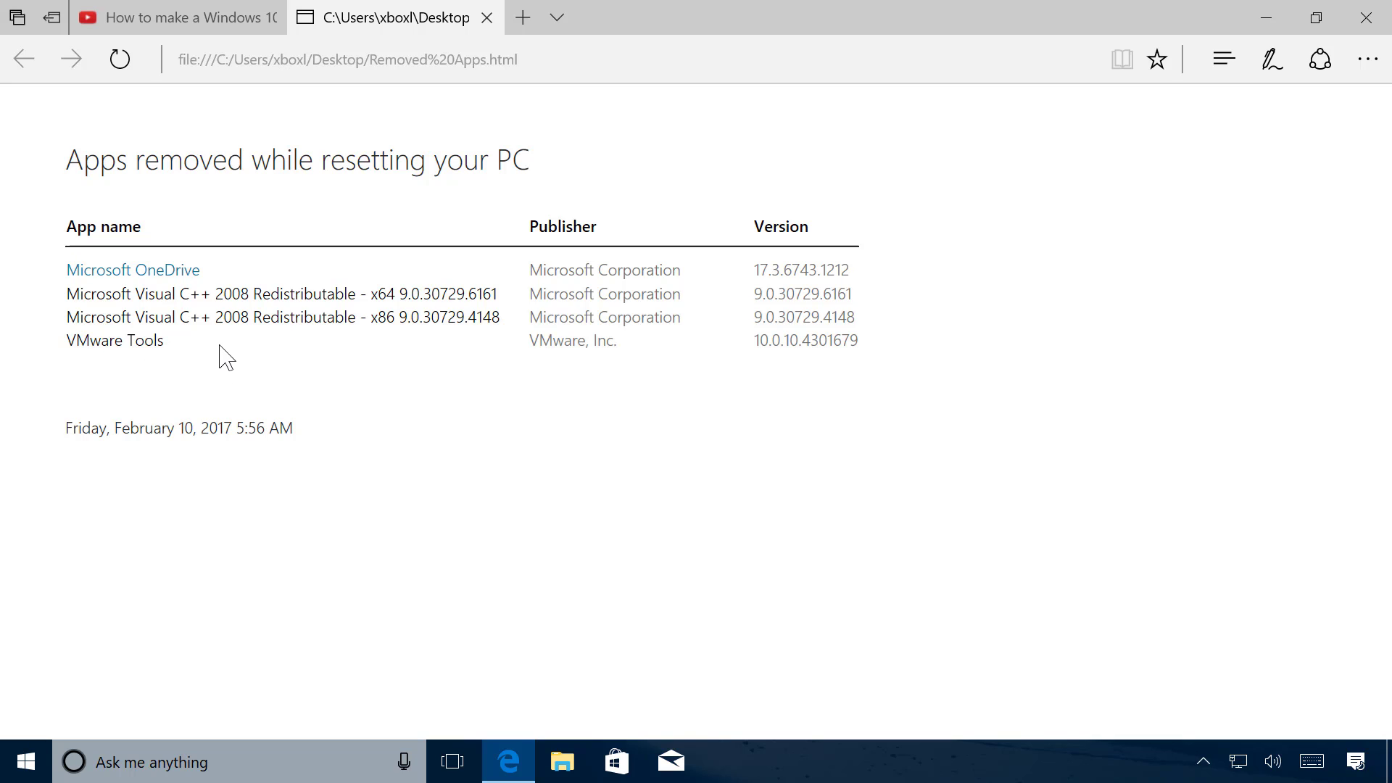
mouse_move(337, 349)
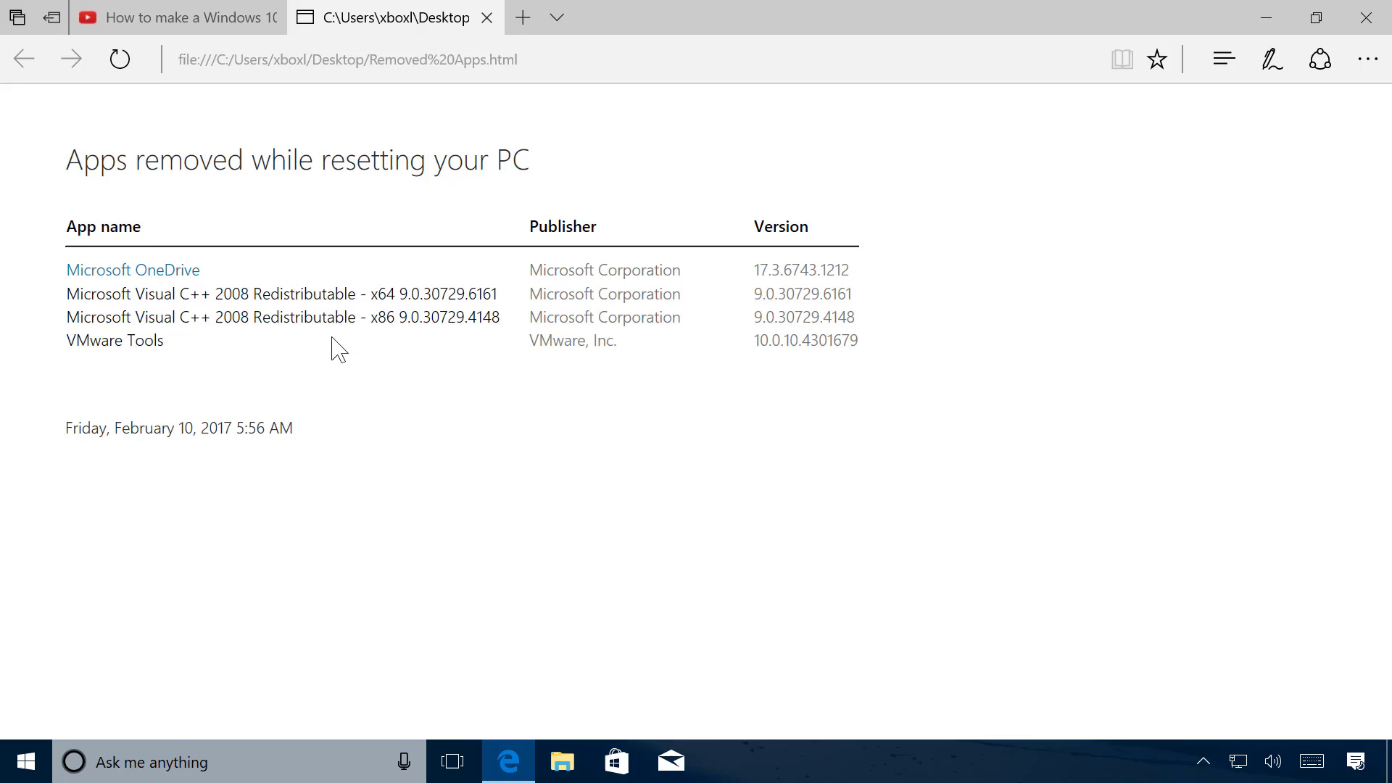